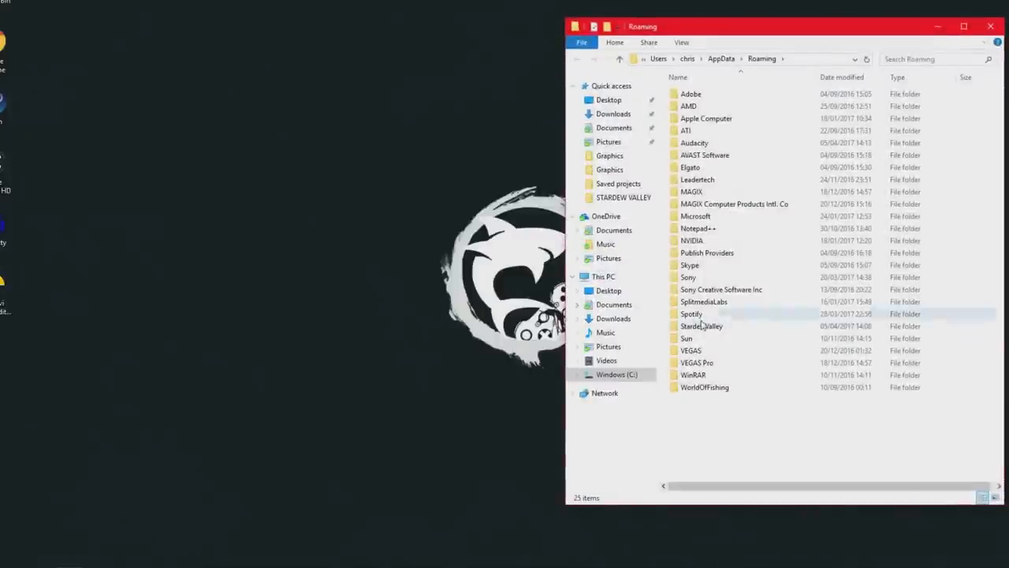
# Locate the single save folder inside AppData\Roaming\StardewValley\Saves
pyautogui.doubleClick(700, 325)
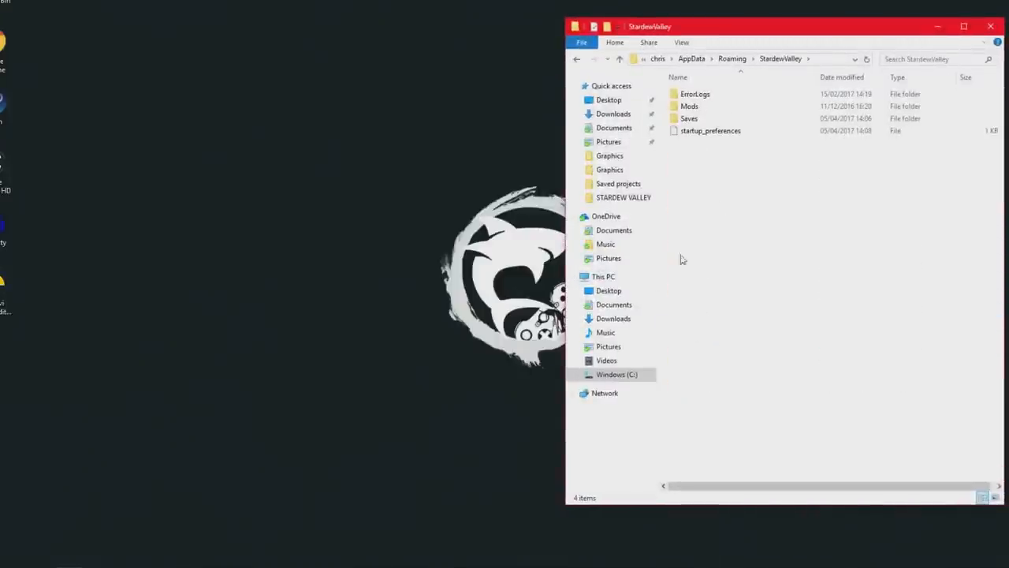
pyautogui.doubleClick(689, 118)
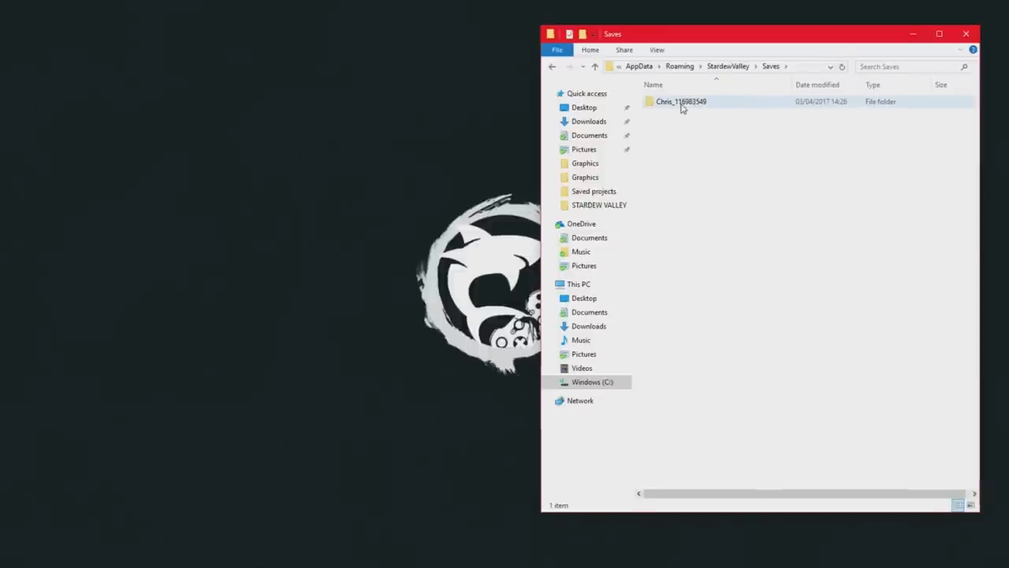
pyautogui.click(681, 101)
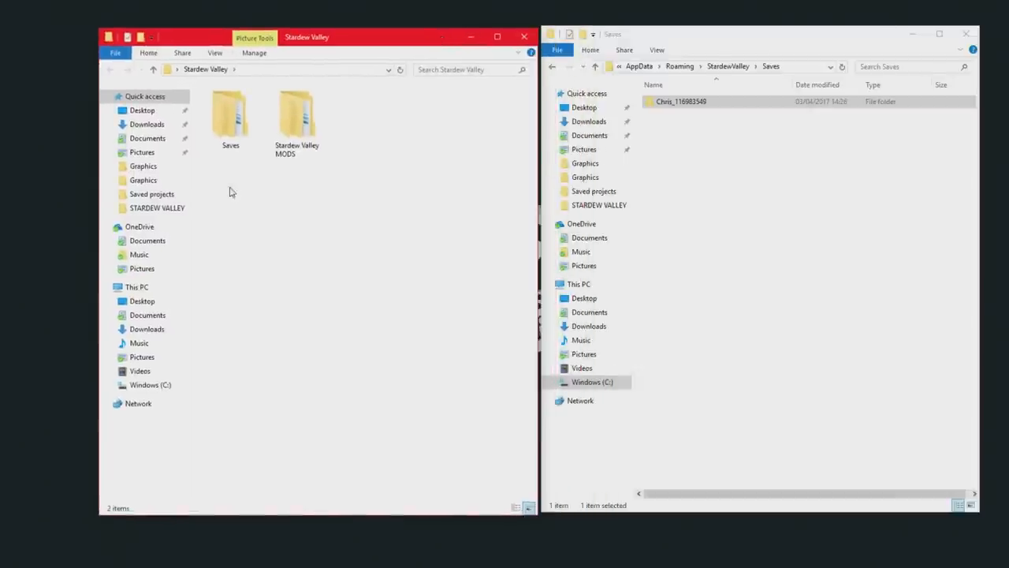
# Paste the save into the backup Stardew Valley\Saves folder alongside its existing items
pyautogui.doubleClick(230, 114)
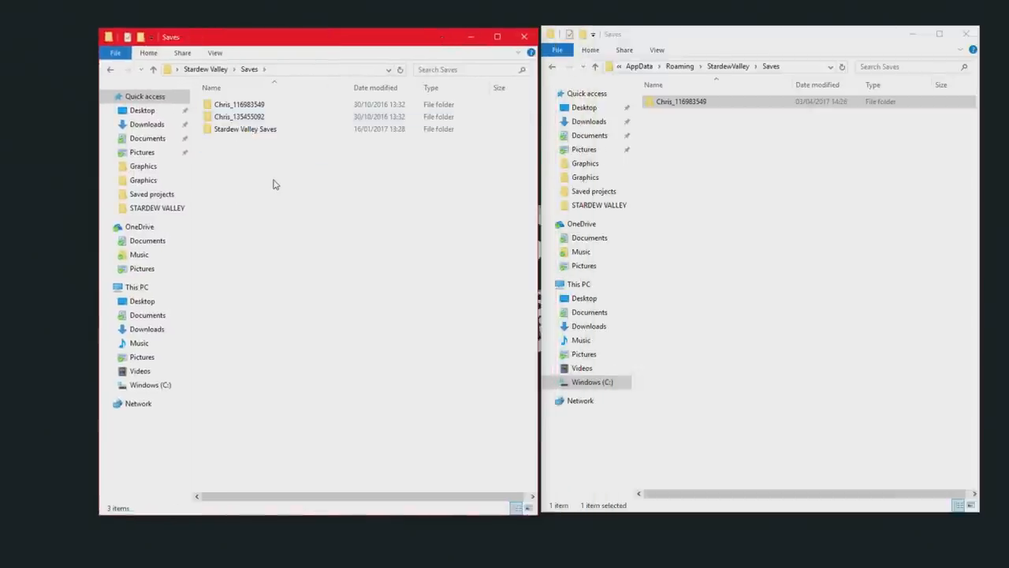
pyautogui.rightClick(275, 185)
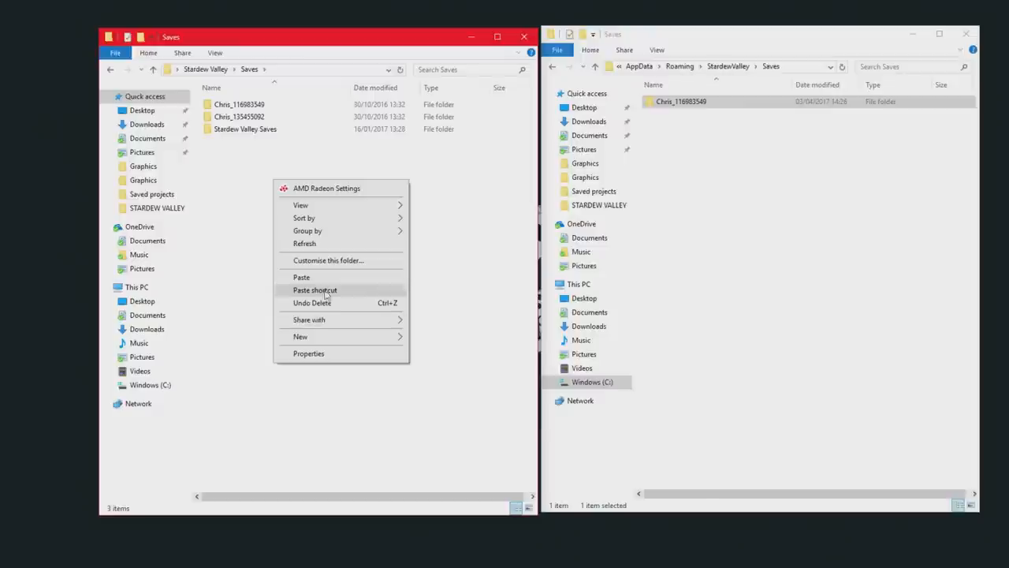
pyautogui.click(301, 278)
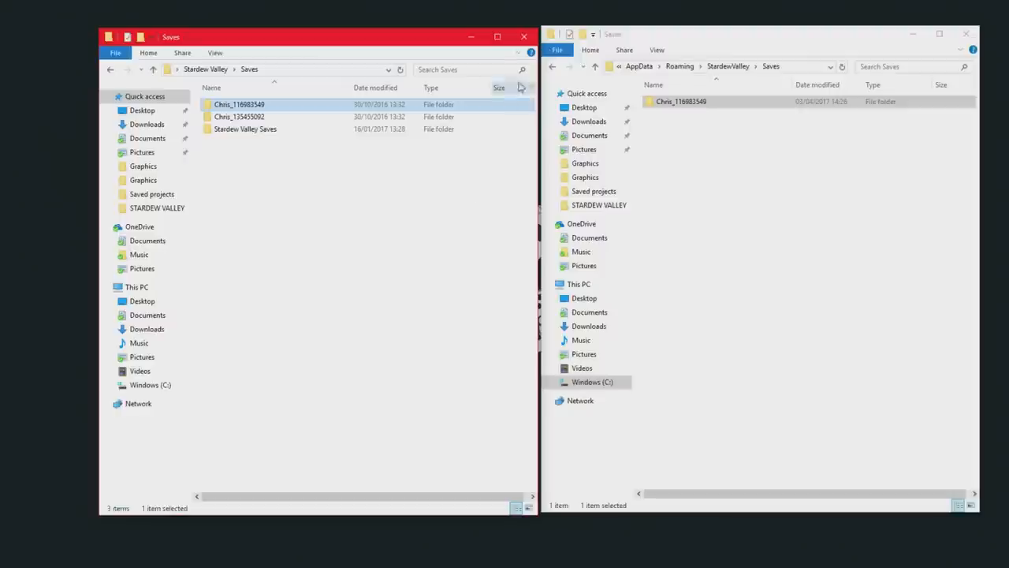
pyautogui.click(524, 36)
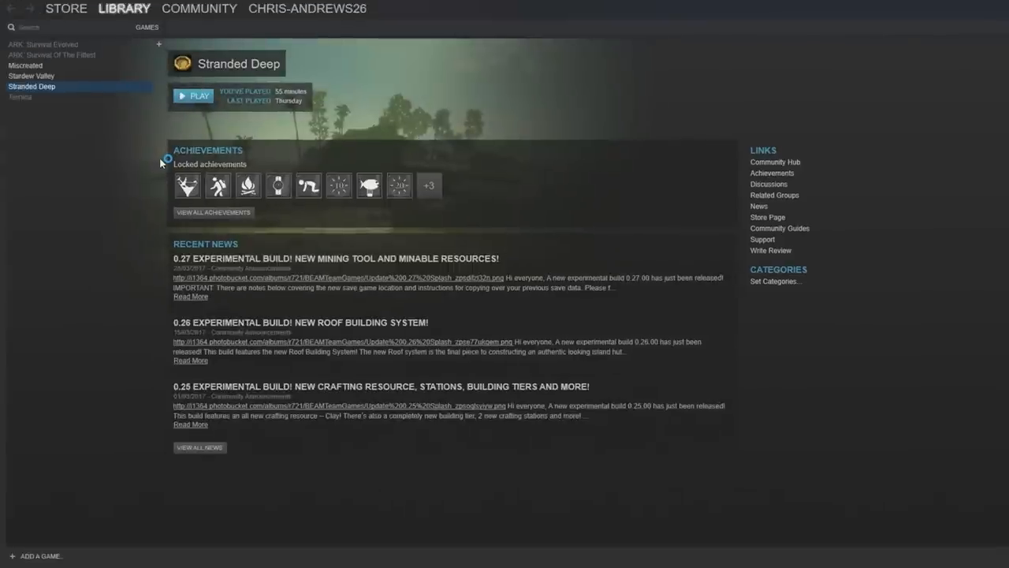
# Start Steam's Backup Game Files wizard for Stardew Valley with the default destination
pyautogui.click(31, 75)
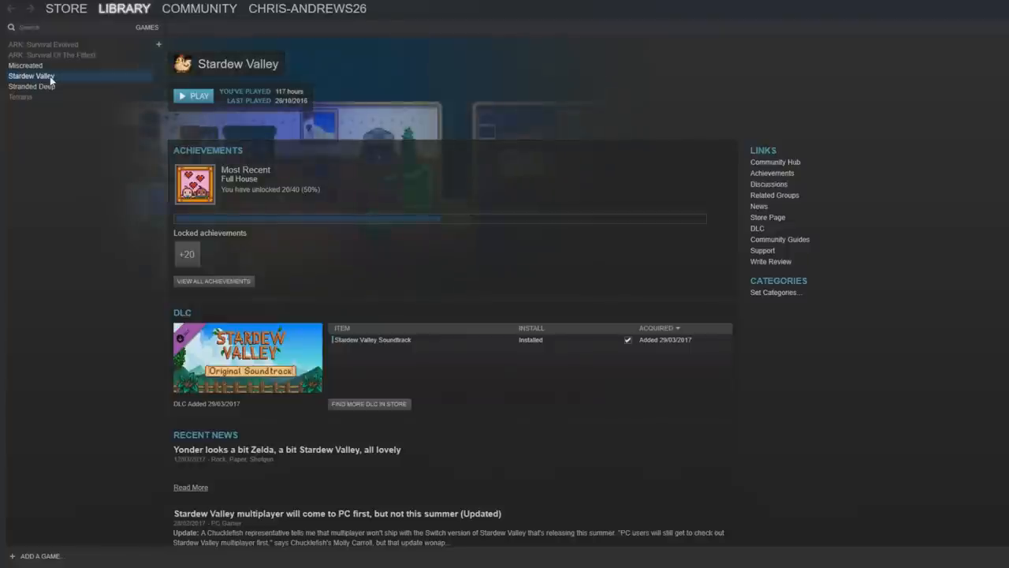
pyautogui.rightClick(32, 76)
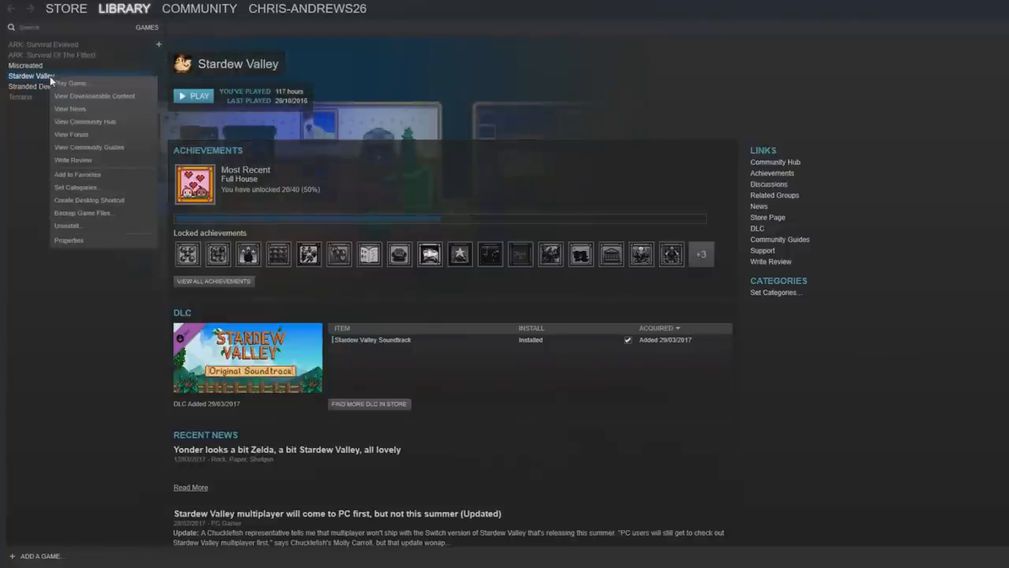
pyautogui.moveTo(82, 213)
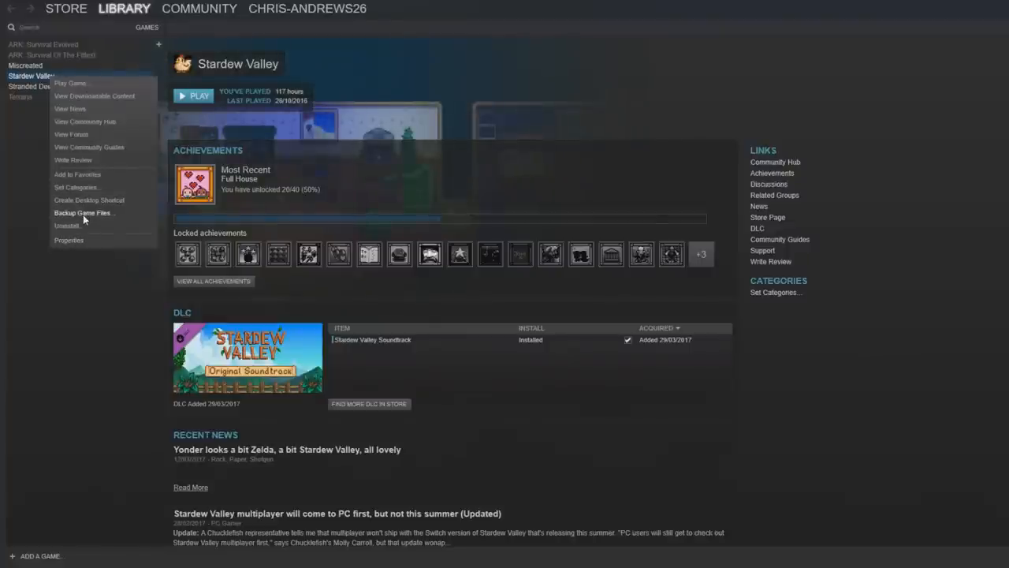
pyautogui.click(82, 213)
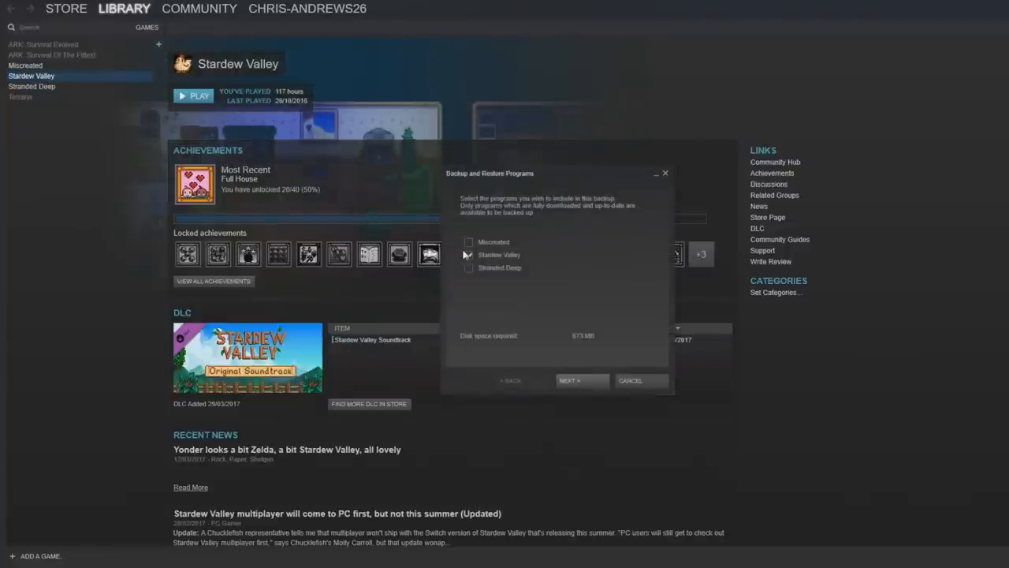
pyautogui.click(581, 380)
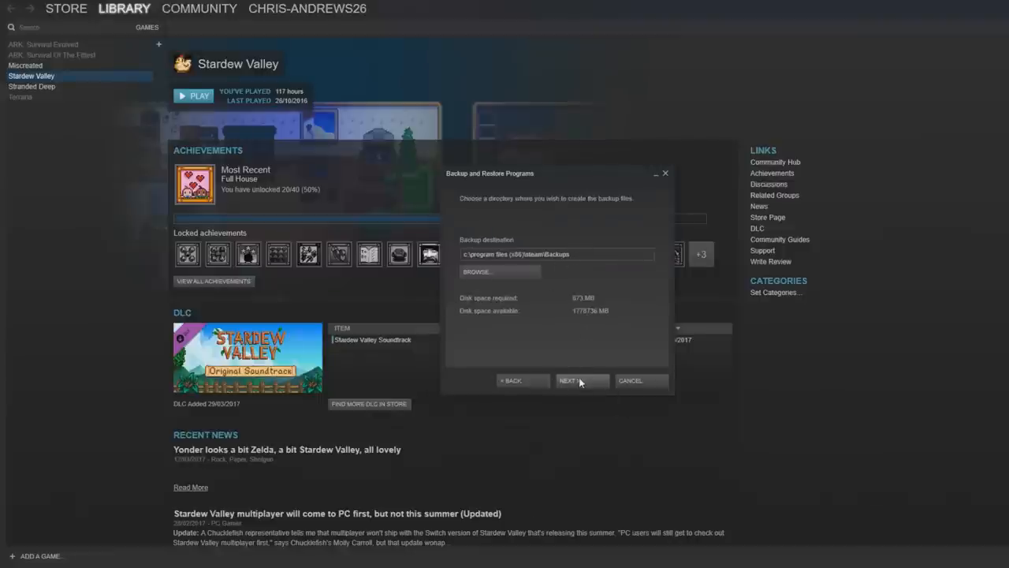
pyautogui.click(577, 380)
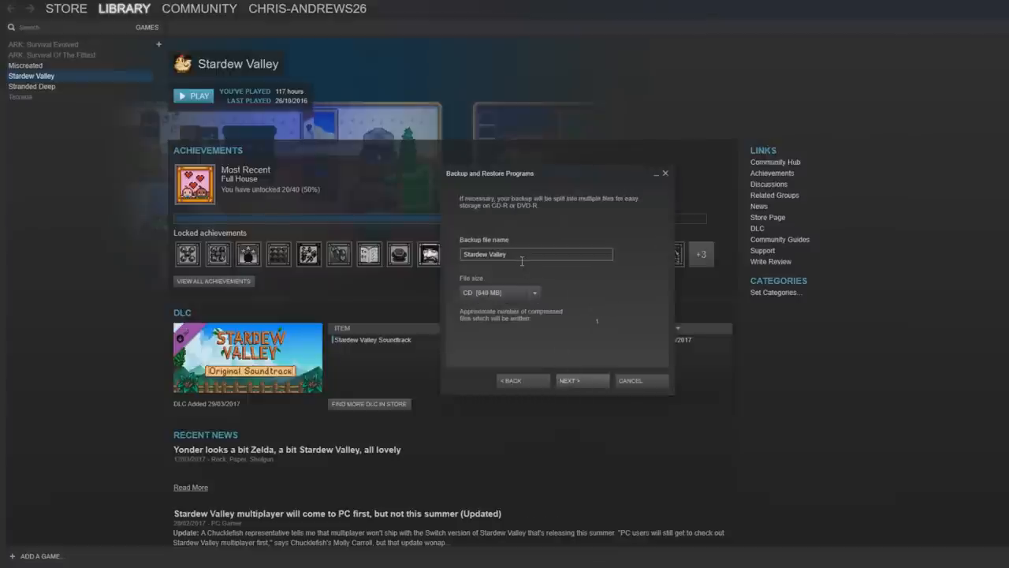
# Name the backup 'Stardew Valley back_up save' and run it to completion
pyautogui.click(536, 254)
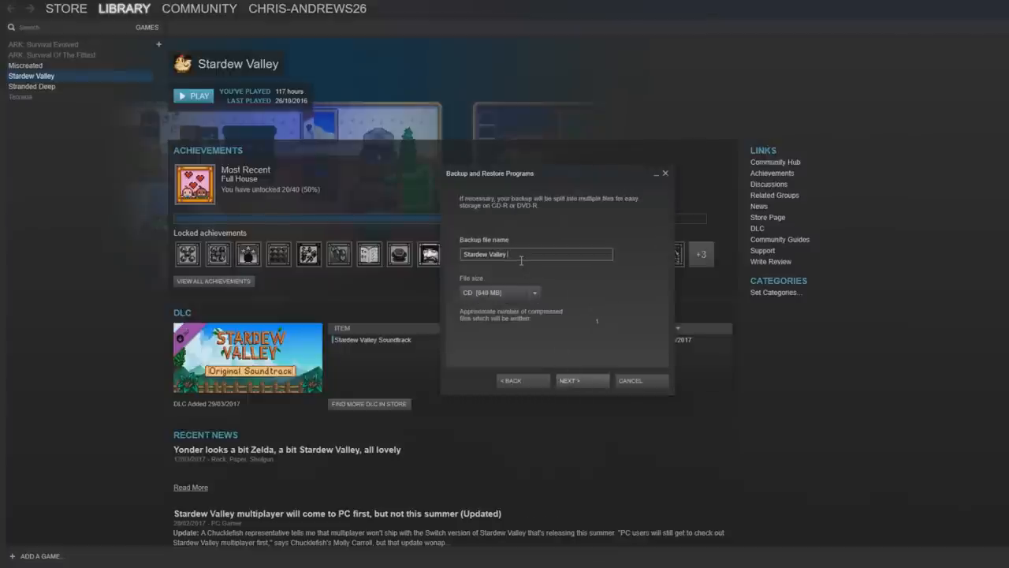
pyautogui.write('bal')
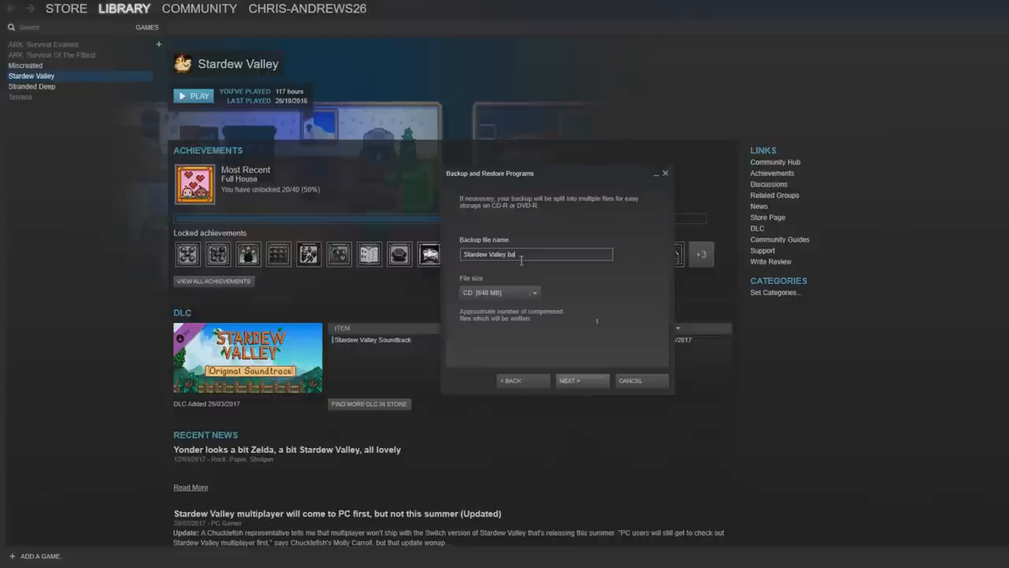
pyautogui.write('back_up')
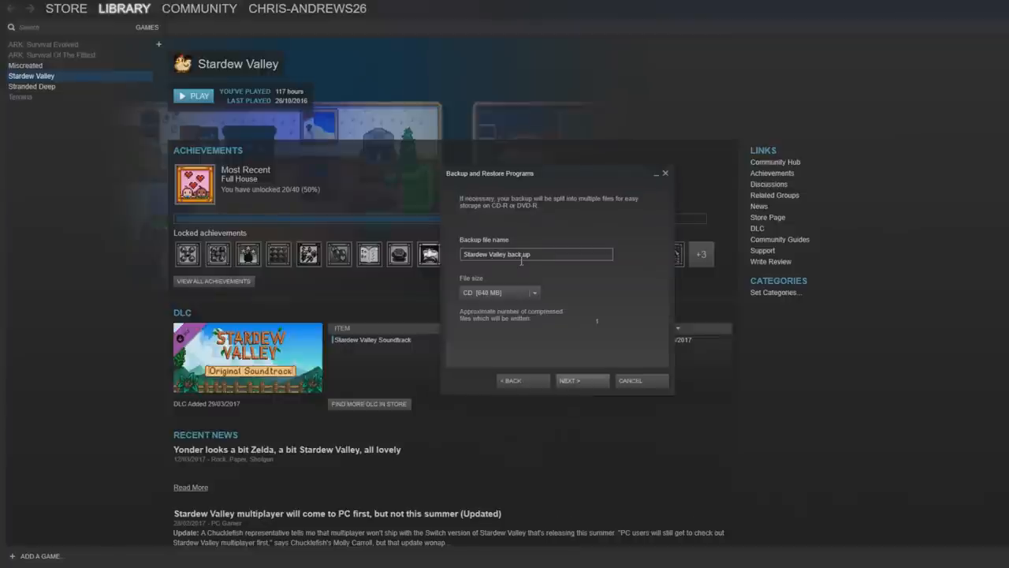
pyautogui.write('save')
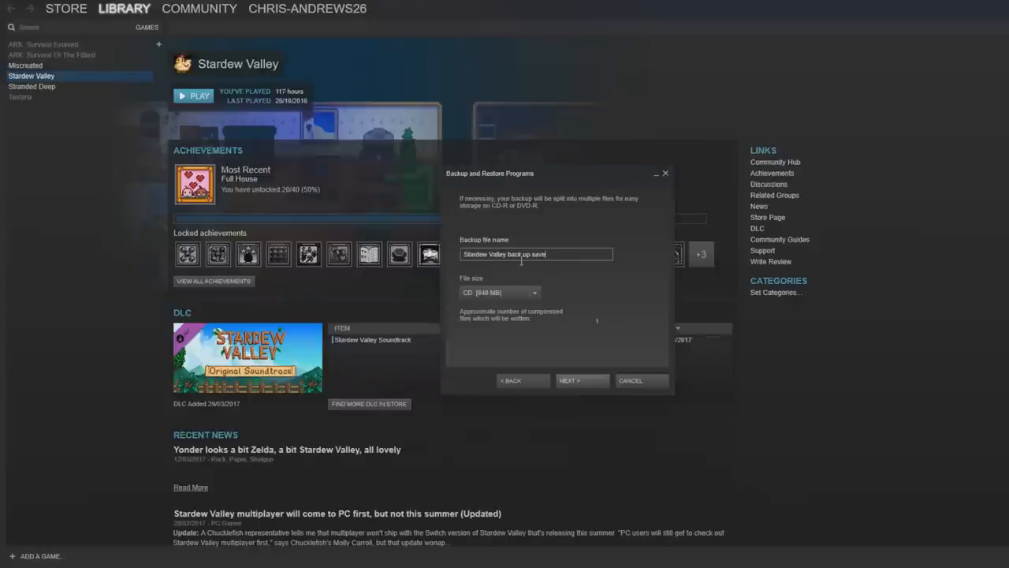
pyautogui.click(582, 380)
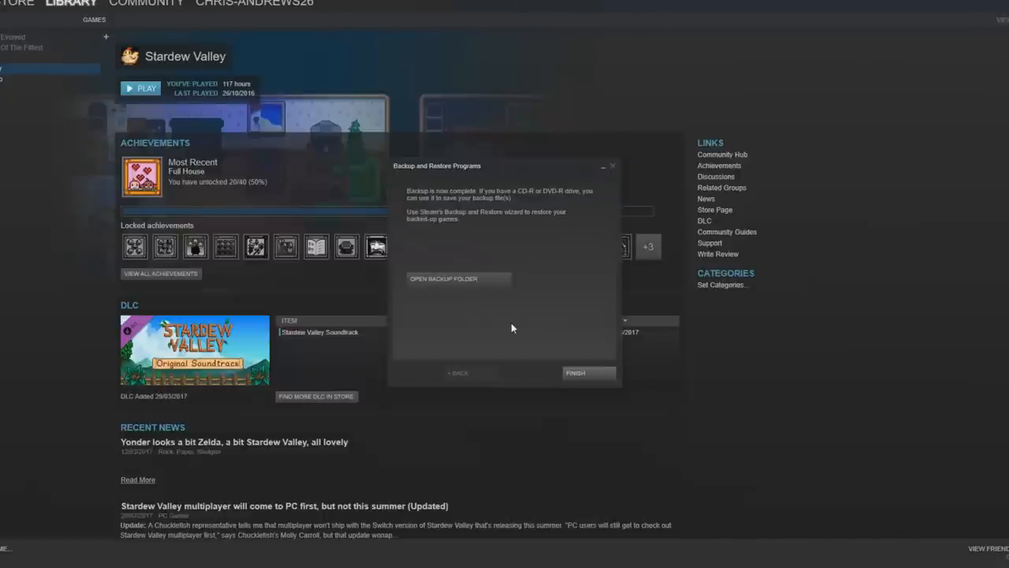
pyautogui.click(587, 372)
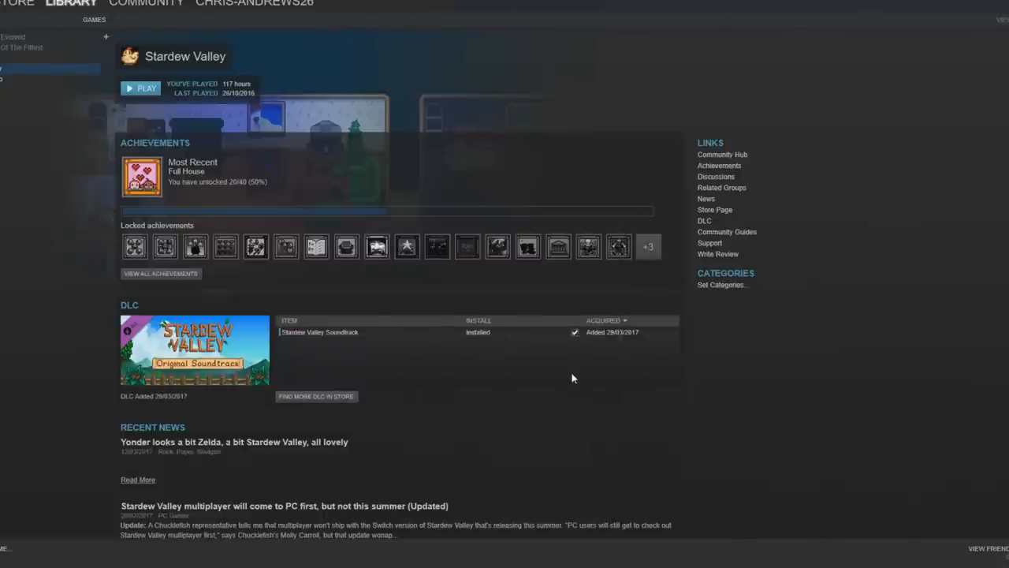
pyautogui.moveTo(571, 359)
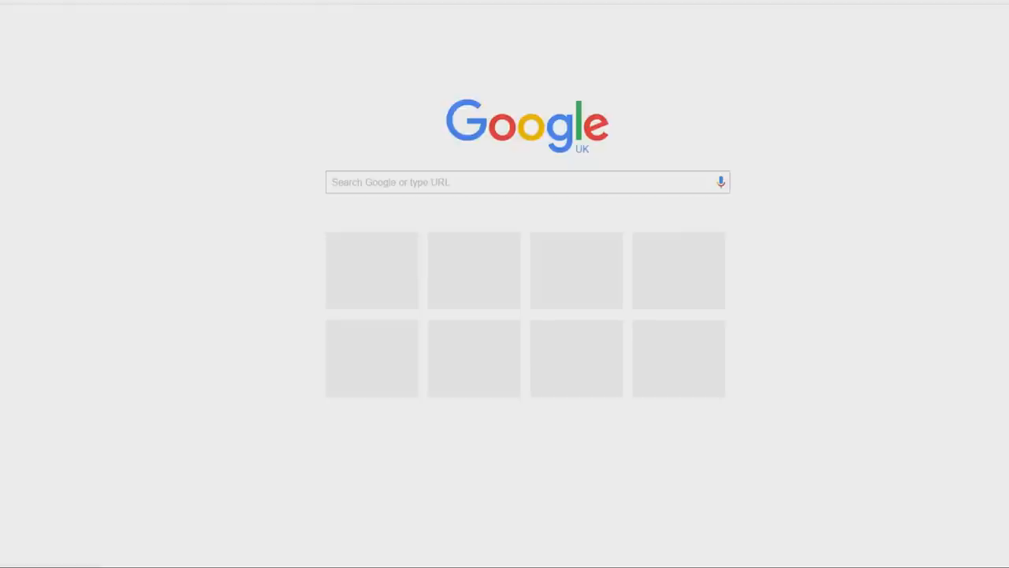
# Reach the Livestock category on the Stardew Valley Nexus Mods site
pyautogui.write('nexus mods stardew valley')
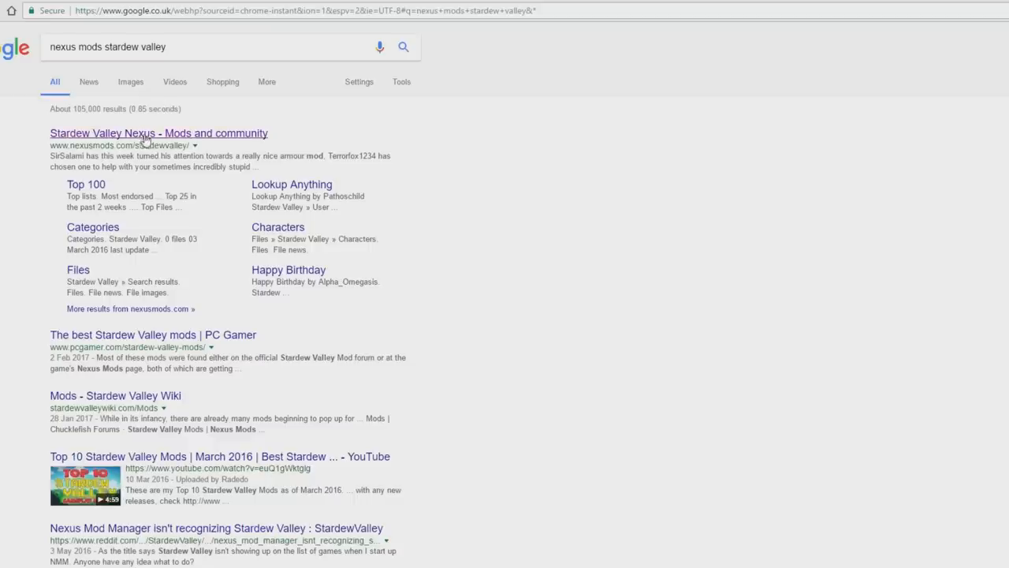
pyautogui.moveTo(238, 132)
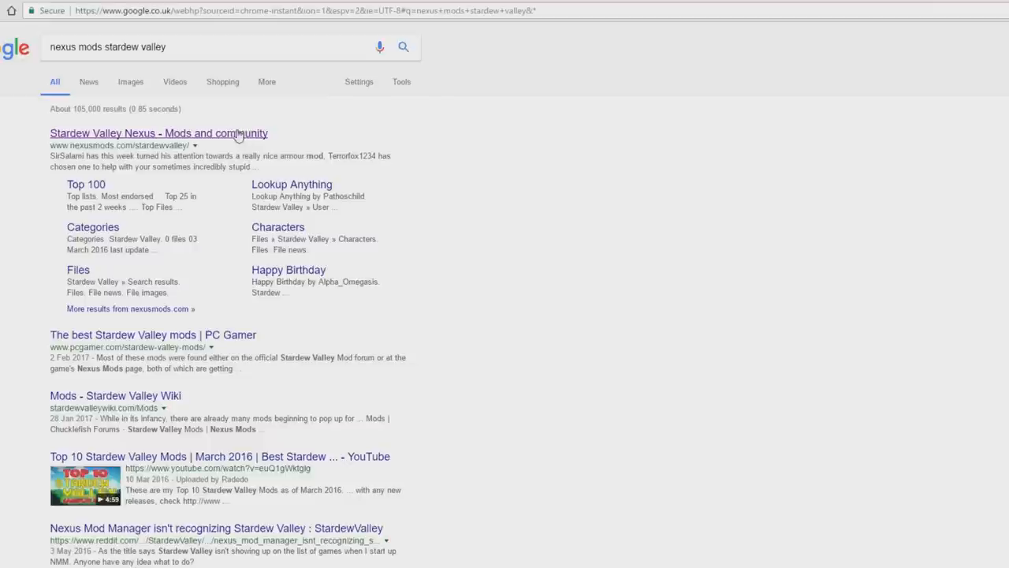
pyautogui.click(158, 132)
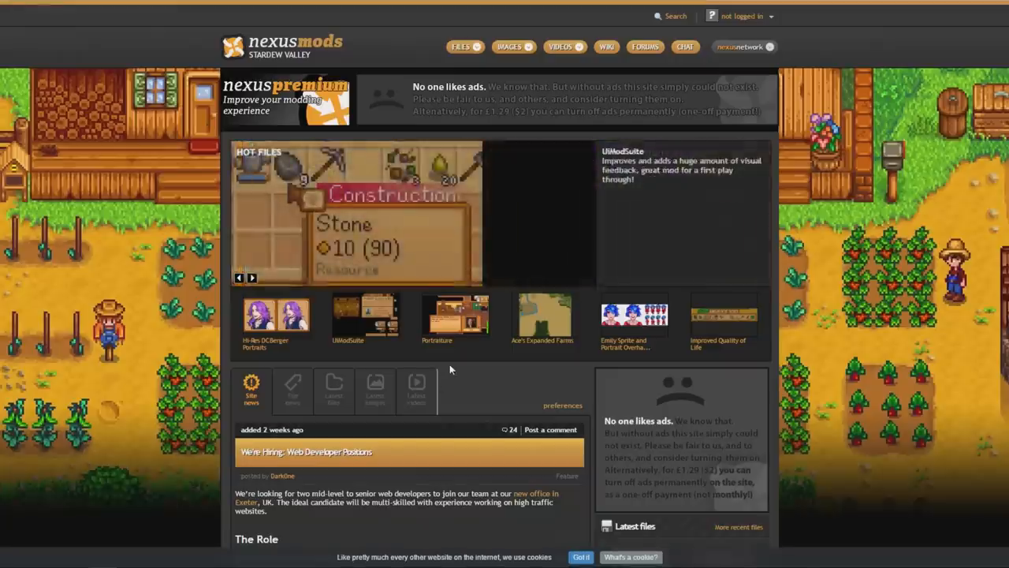
pyautogui.click(461, 47)
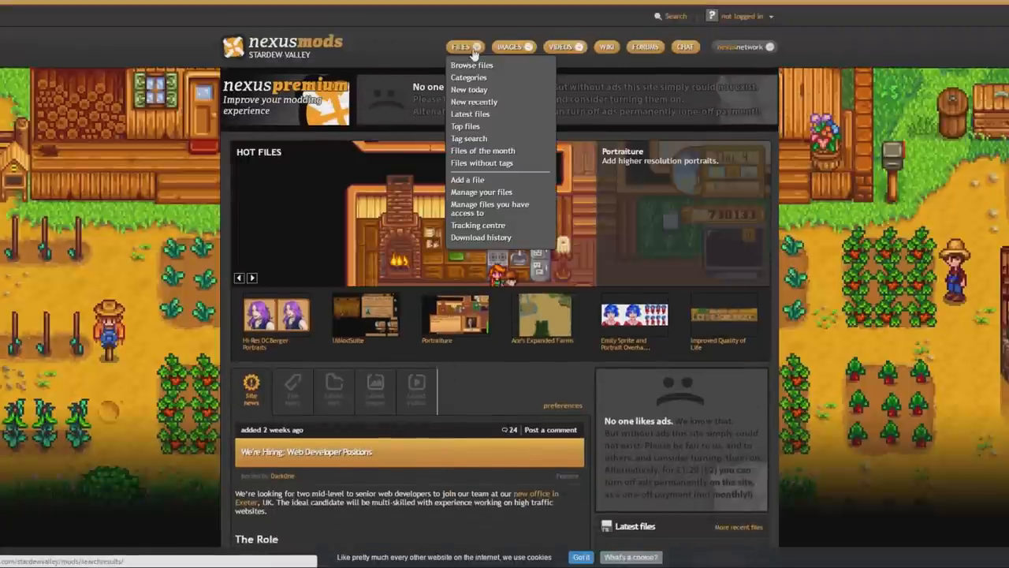
pyautogui.moveTo(469, 77)
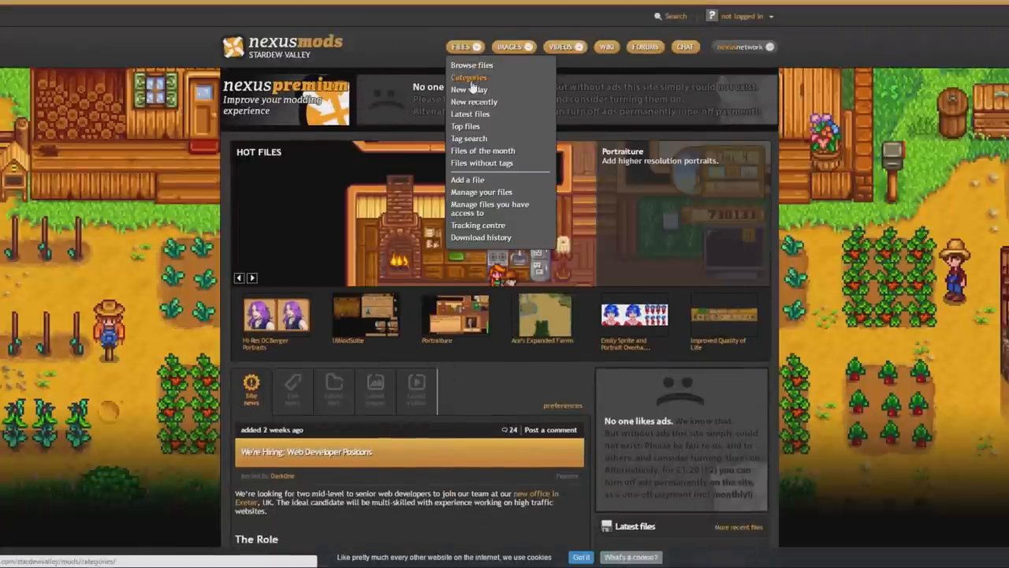
pyautogui.click(470, 77)
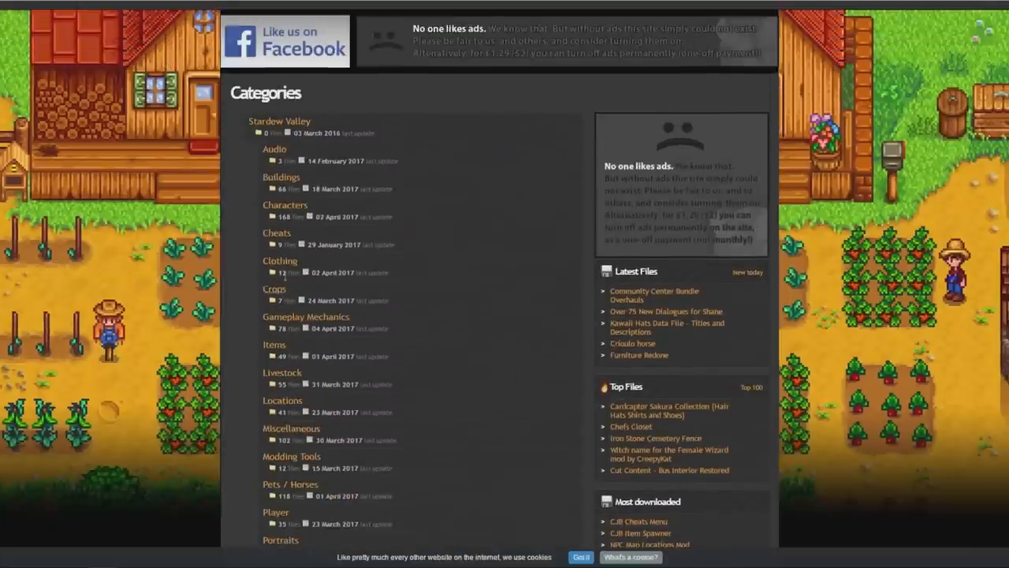
pyautogui.scroll(-3)
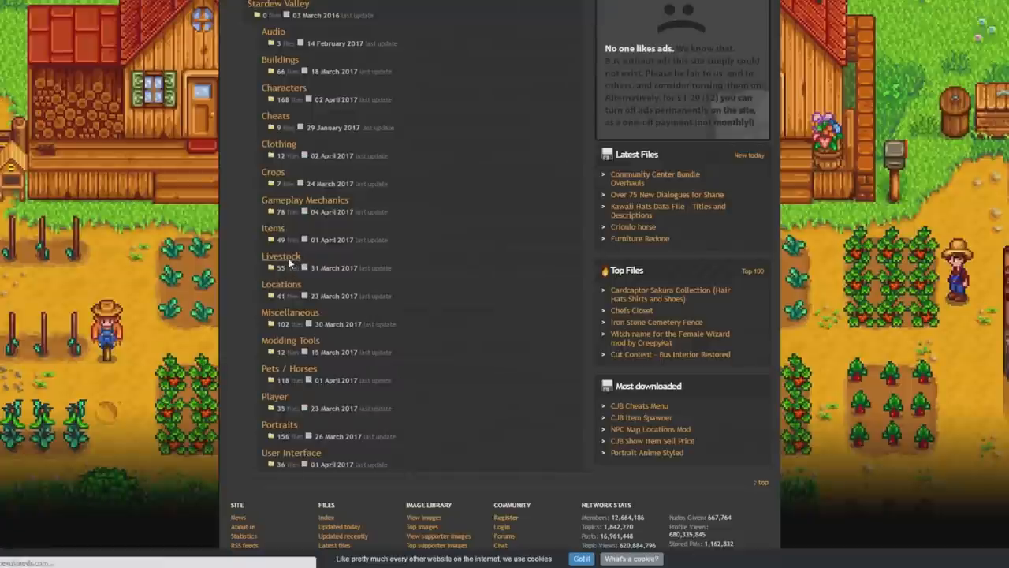
pyautogui.click(281, 256)
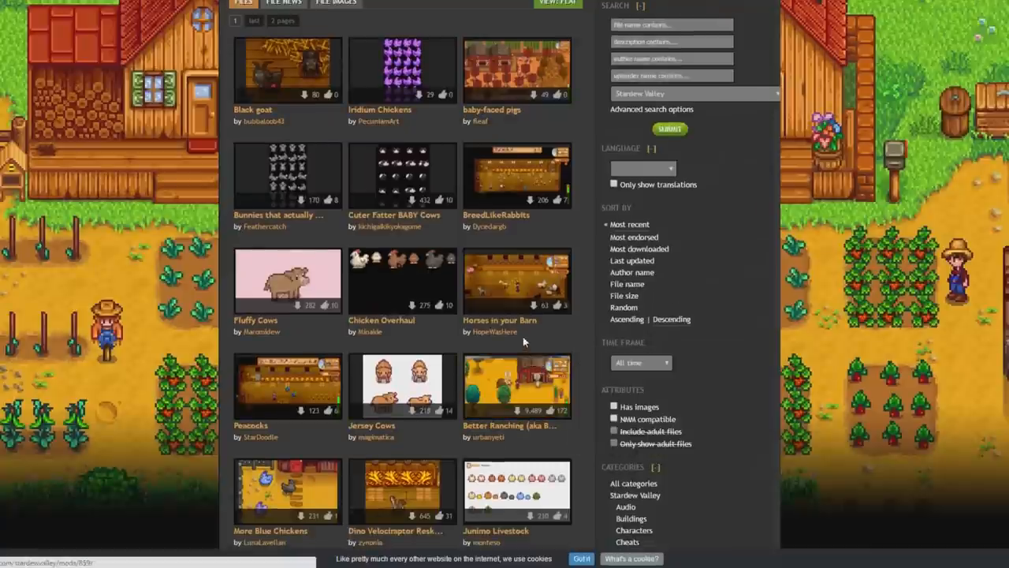
# Start a manual download of the Brown and white turkey file
pyautogui.scroll(-3)
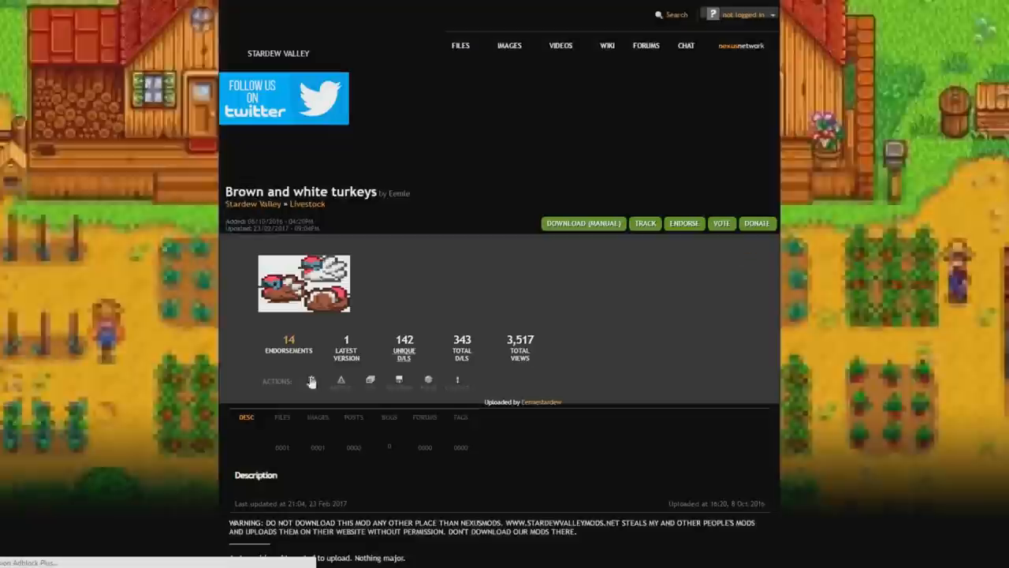
pyautogui.scroll(-3)
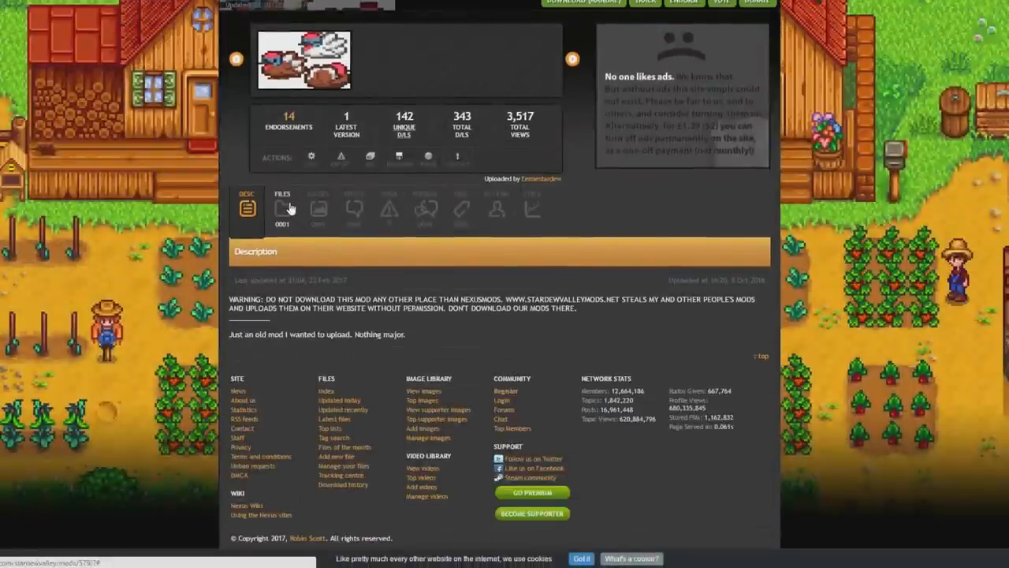
pyautogui.click(282, 208)
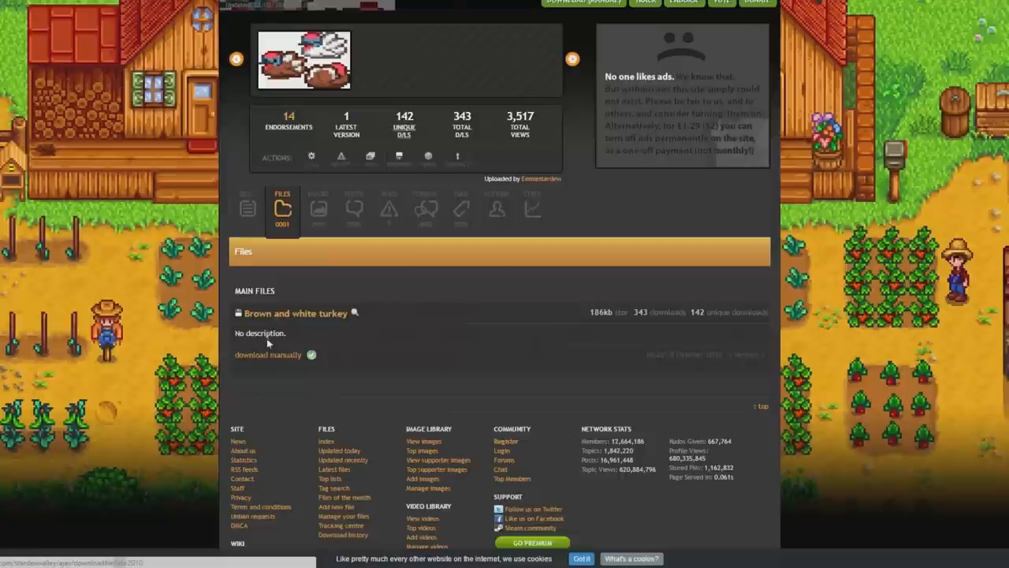
pyautogui.moveTo(297, 312)
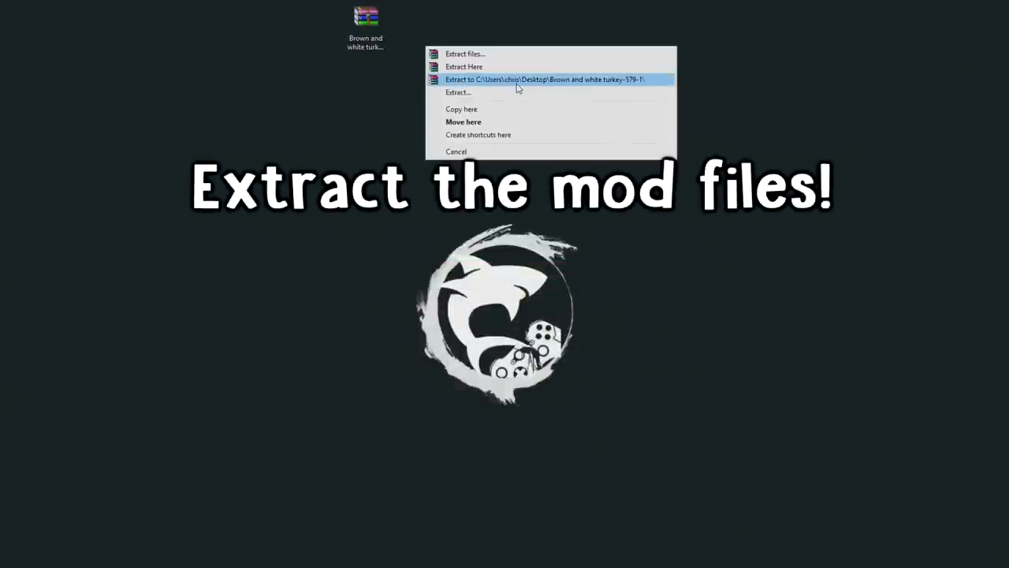
# Extract the archive to Brown and white turkey-579-1 and view its Brown/White Chicken.xnb files
pyautogui.click(542, 79)
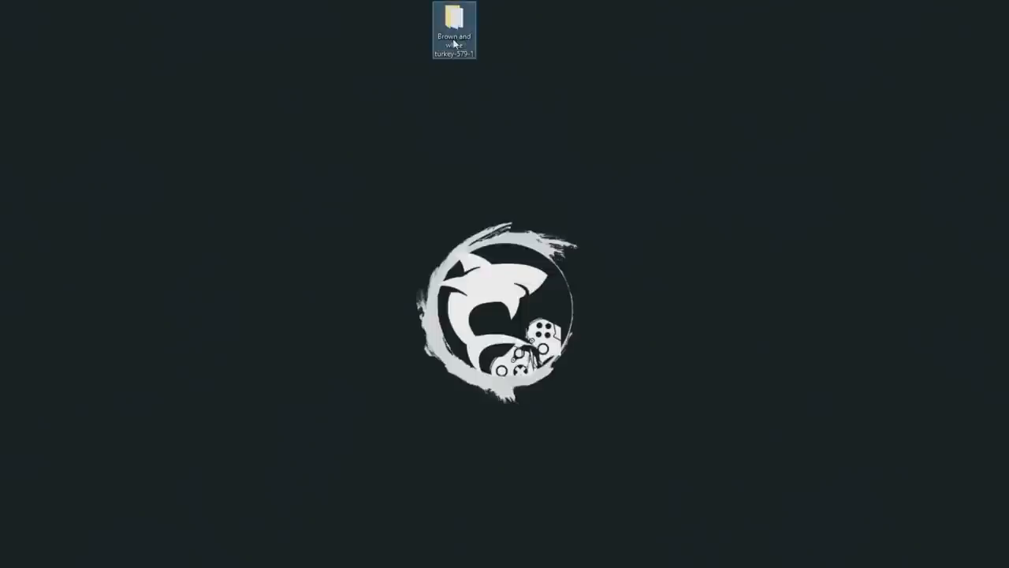
pyautogui.doubleClick(454, 24)
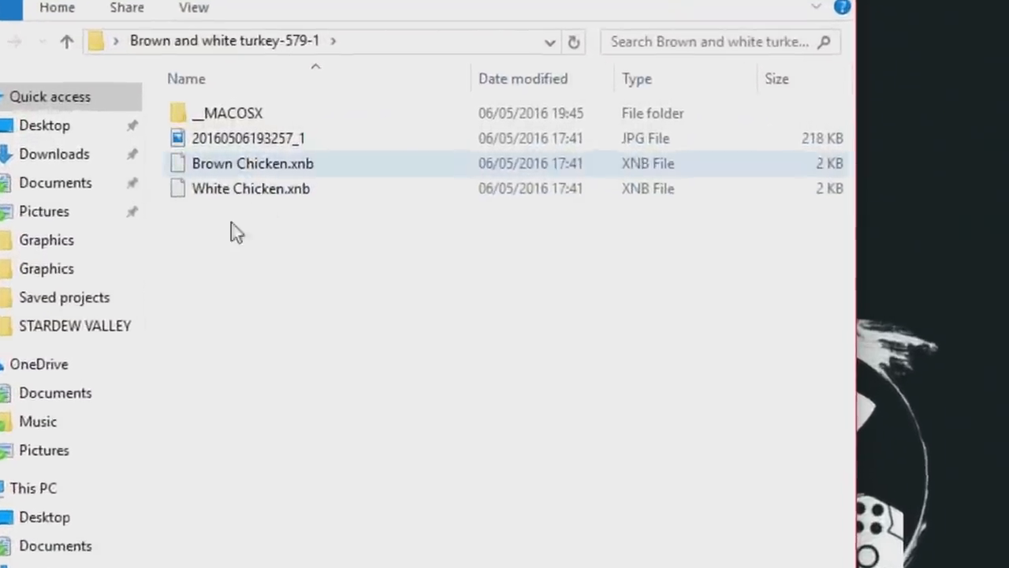
pyautogui.click(498, 41)
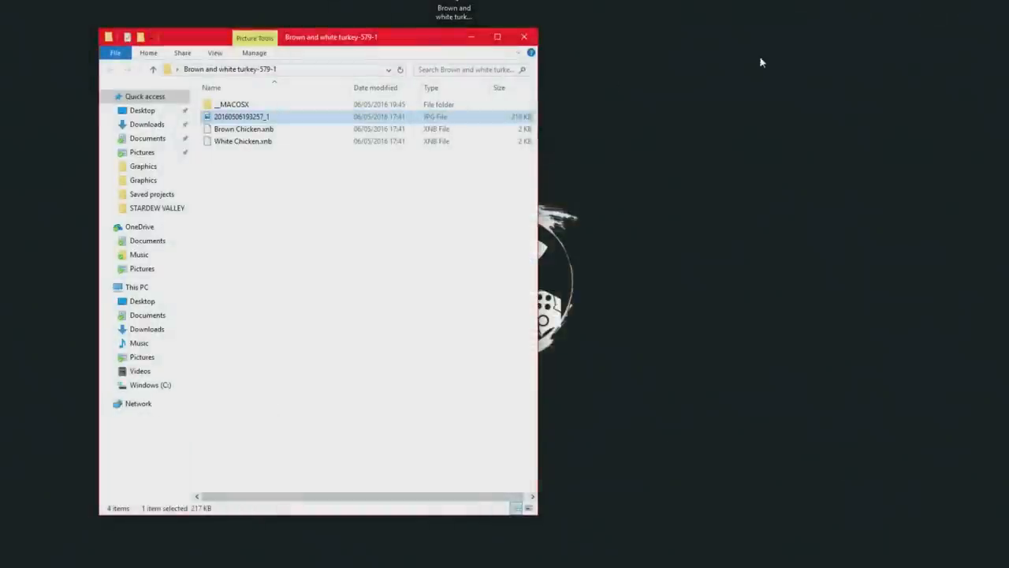
pyautogui.click(243, 142)
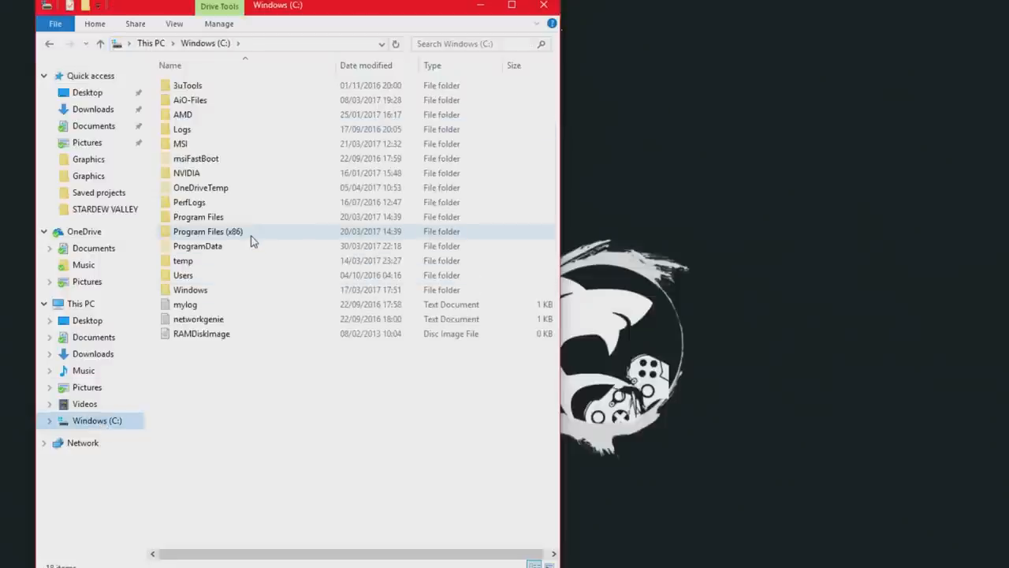
# Browse to C:\Program Files (x86)\Steam\steamapps\common\Stardew Valley\Content
pyautogui.doubleClick(208, 230)
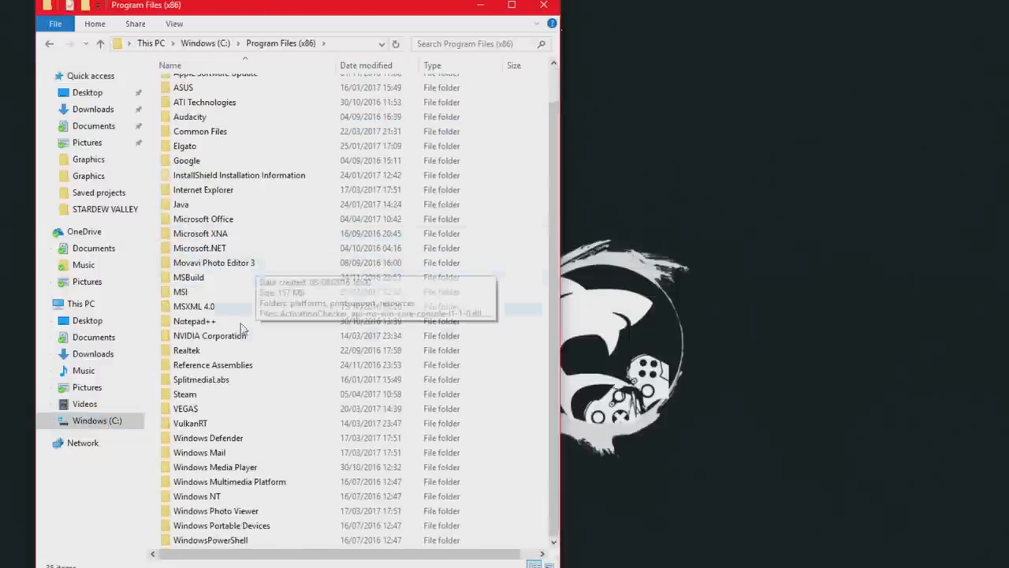
pyautogui.doubleClick(184, 394)
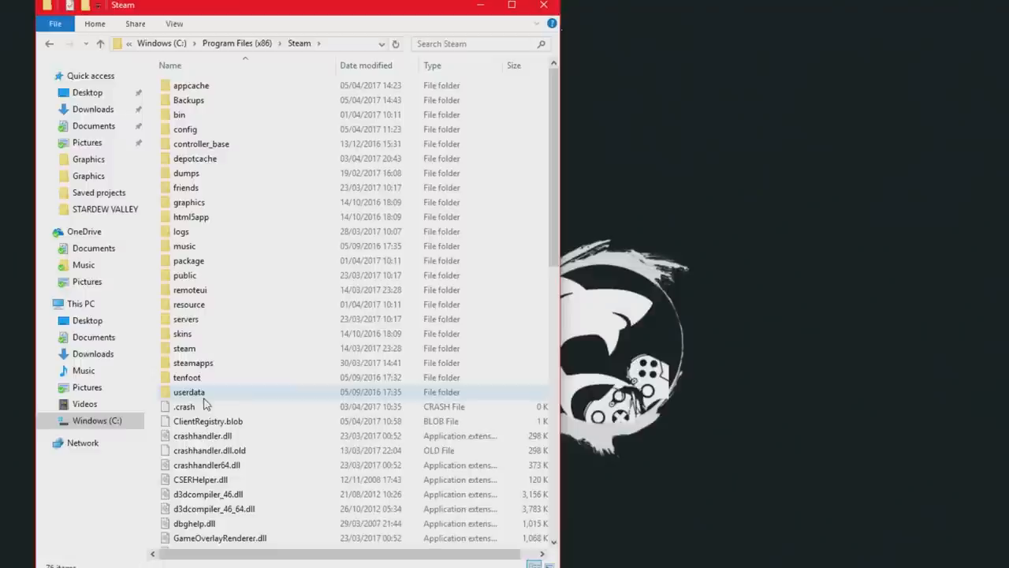
pyautogui.moveTo(211, 370)
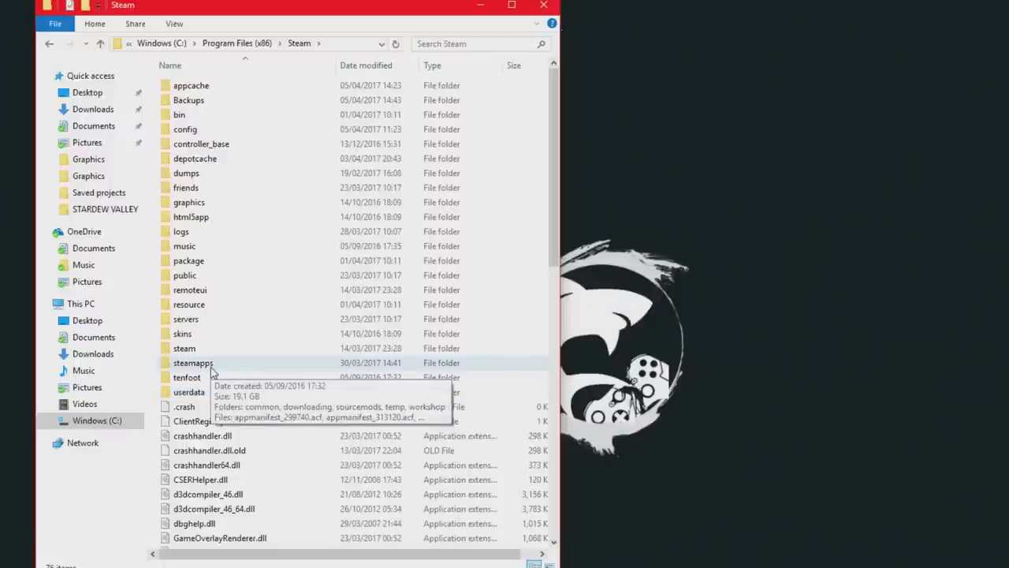
pyautogui.doubleClick(192, 363)
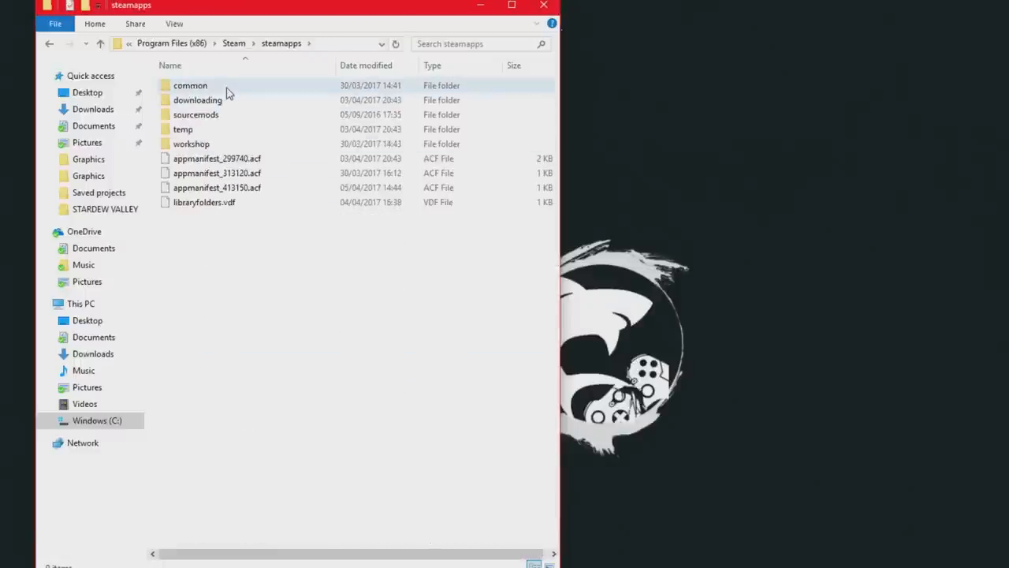
pyautogui.doubleClick(190, 86)
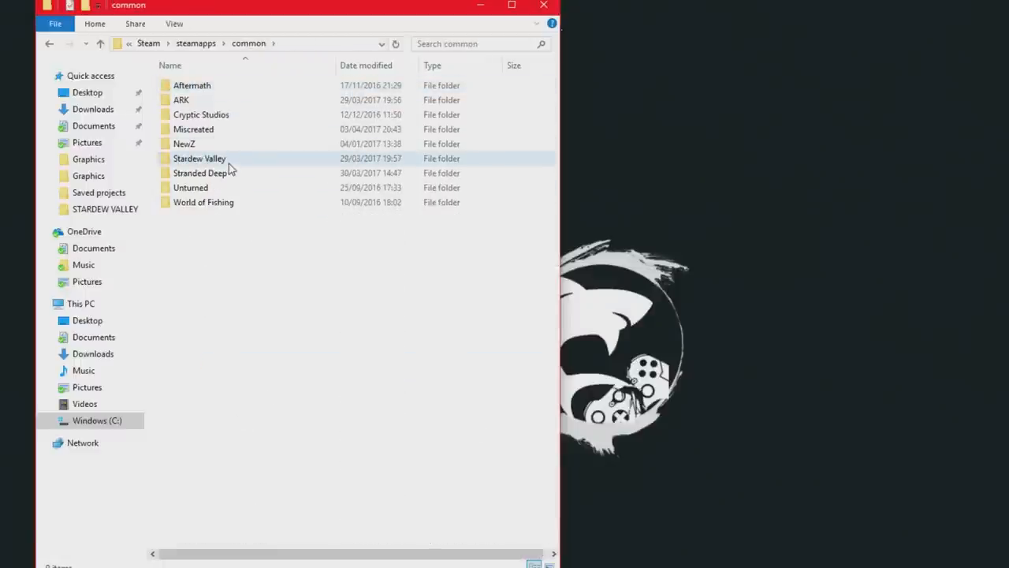
pyautogui.doubleClick(199, 158)
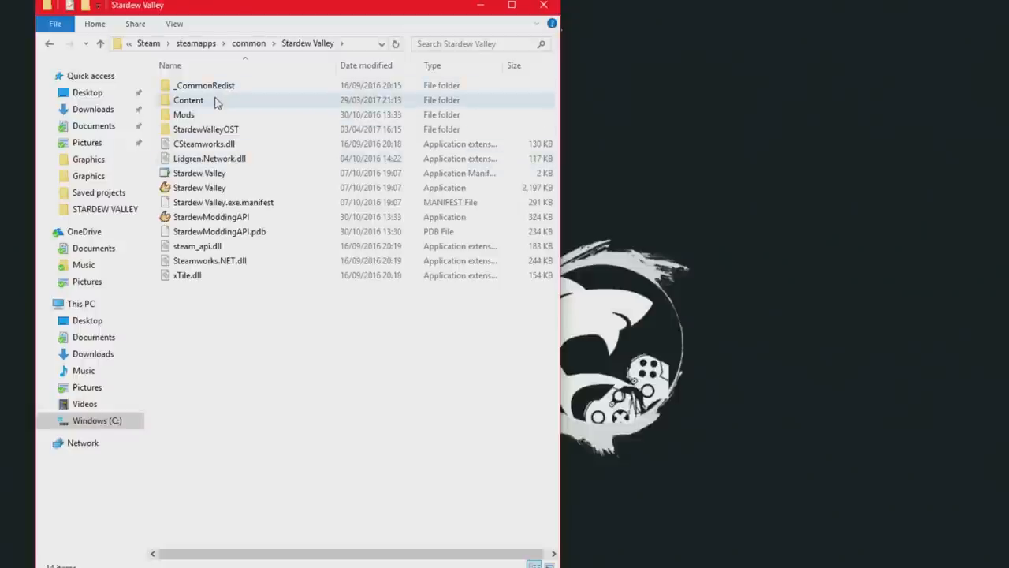
pyautogui.doubleClick(189, 101)
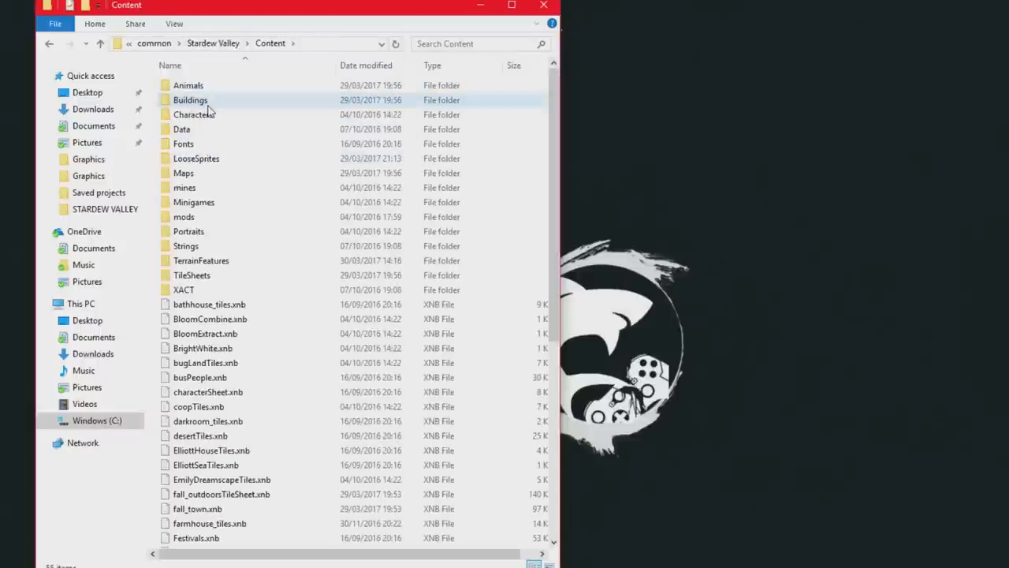
pyautogui.scroll(-3)
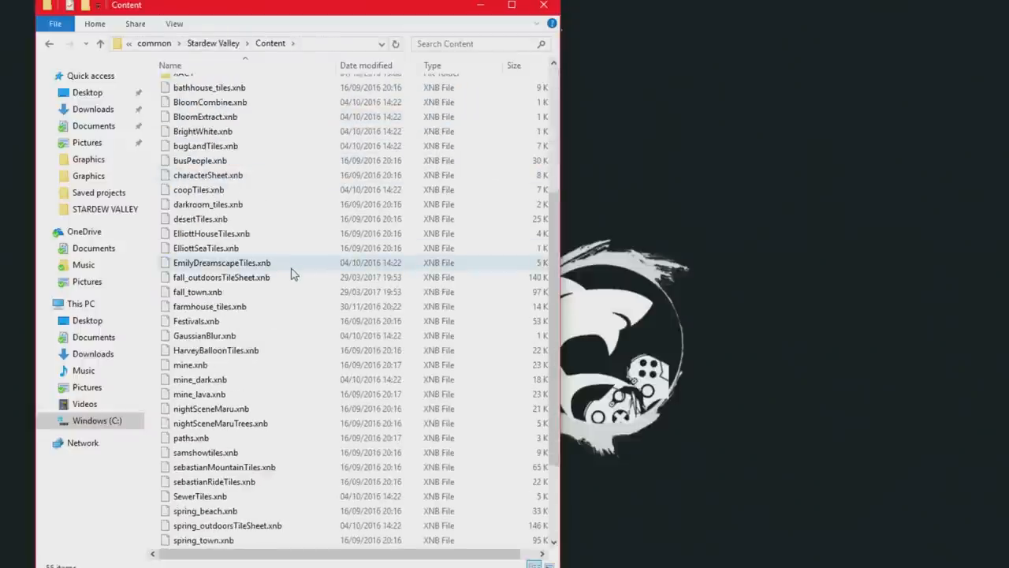
pyautogui.moveTo(297, 275)
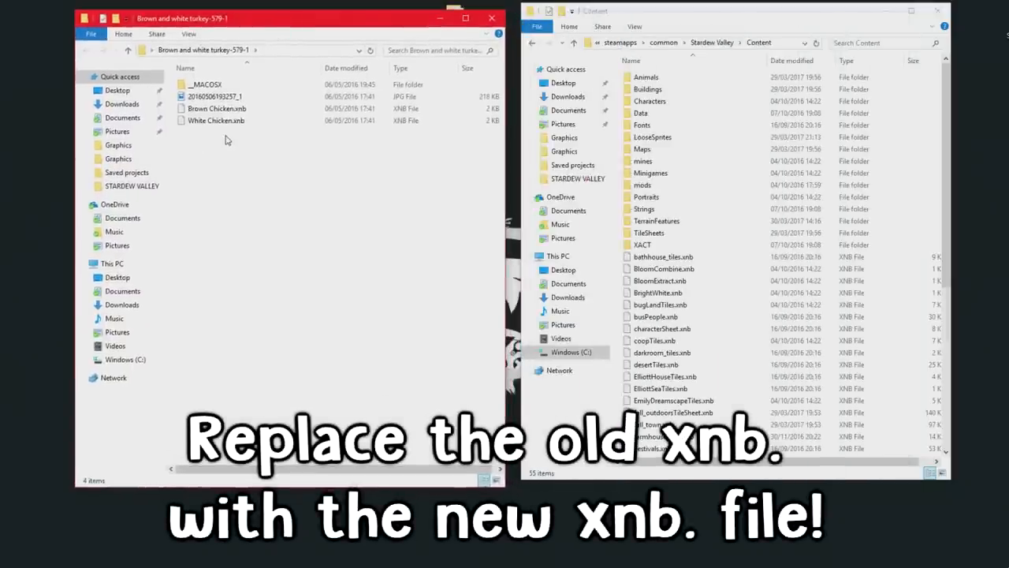
pyautogui.moveTo(276, 156)
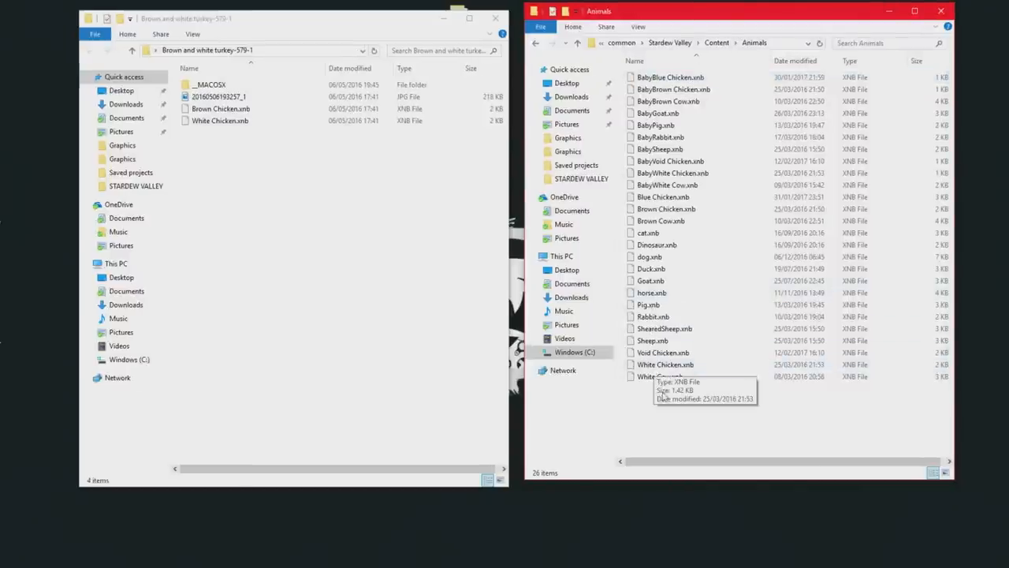
pyautogui.moveTo(686, 316)
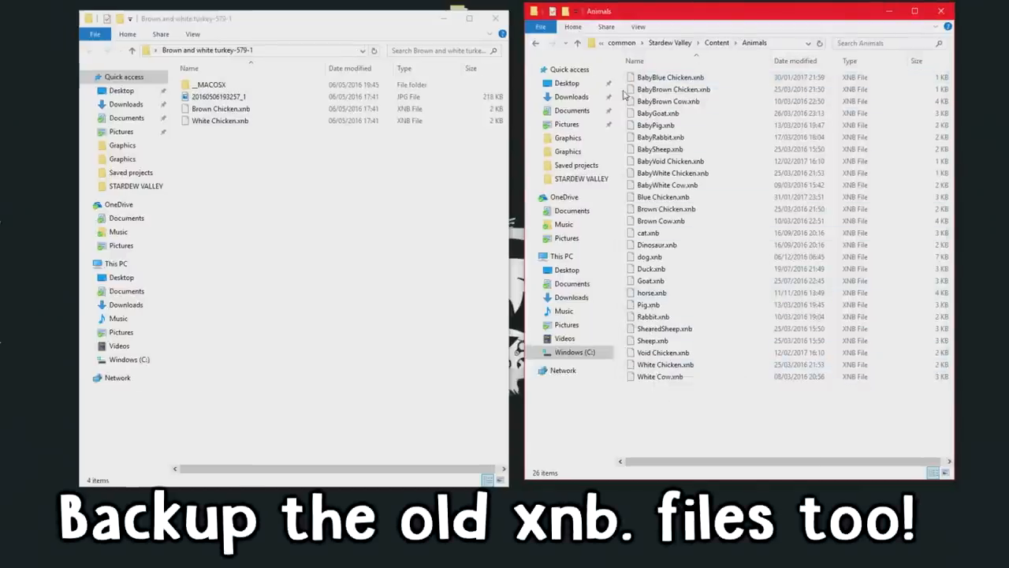
# Open Content\Animals and the Stardew Valley MODS > Mods > old backup folder of original xnb files
pyautogui.click(221, 107)
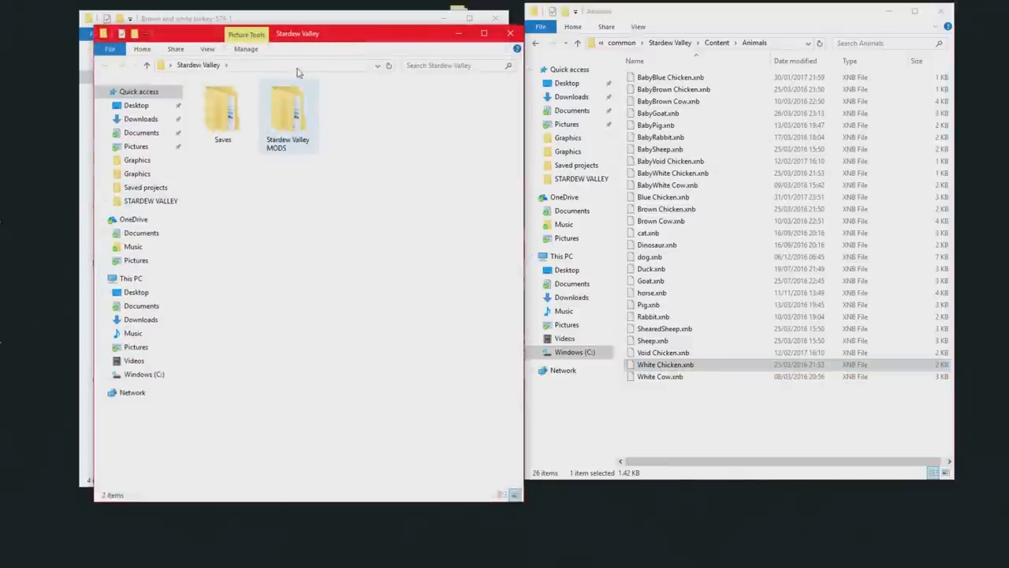
pyautogui.doubleClick(287, 111)
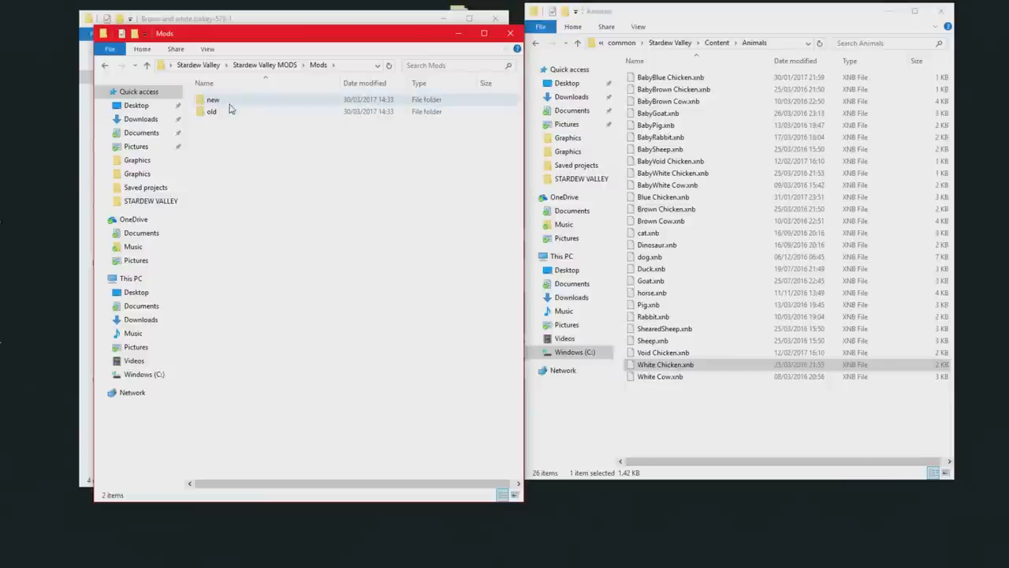
pyautogui.click(211, 110)
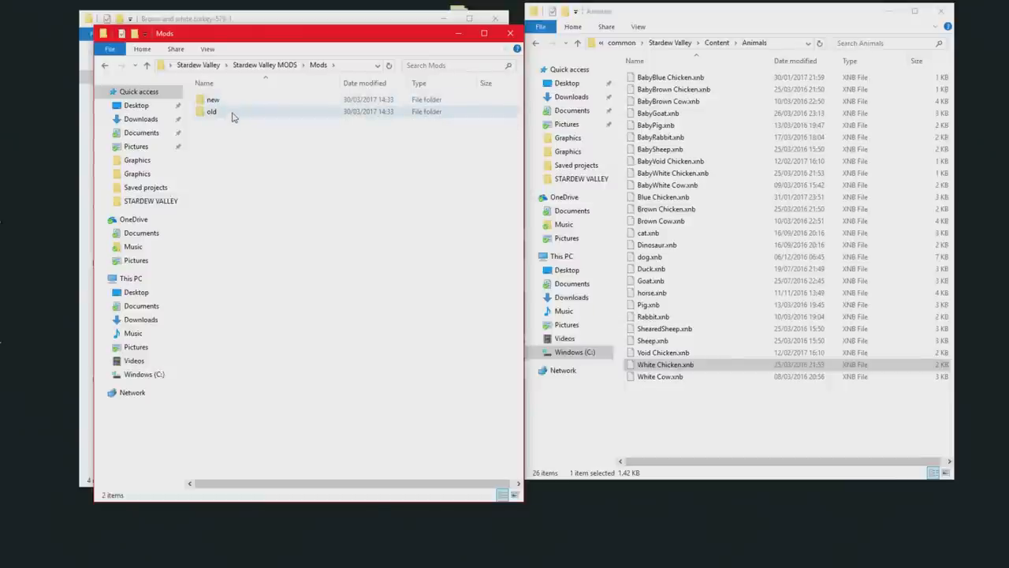
pyautogui.doubleClick(211, 110)
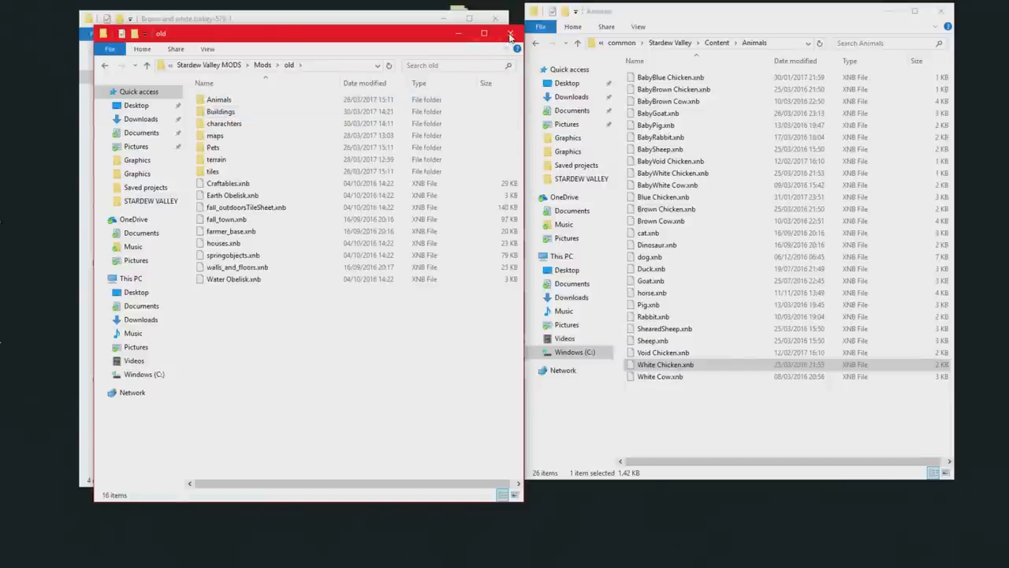
pyautogui.moveTo(511, 38)
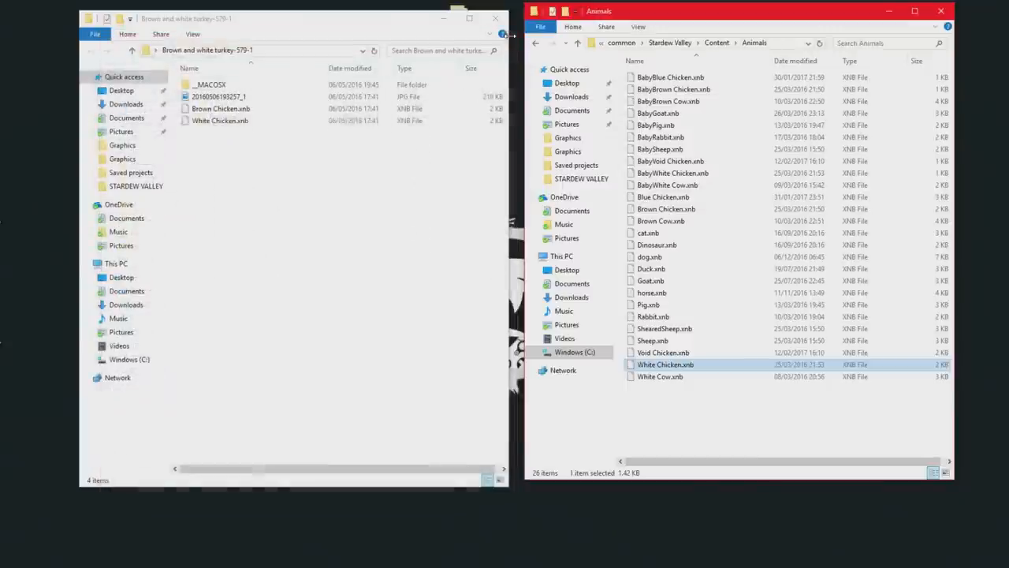
# Replace Animals\White Chicken.xnb with the turkey mod's version and close the mod folder
pyautogui.click(221, 120)
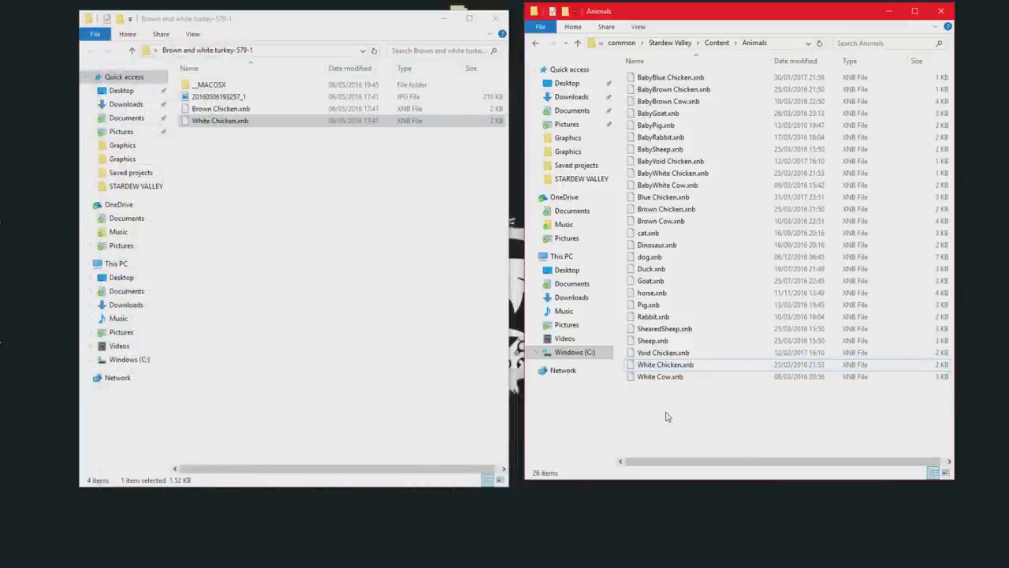
pyautogui.rightClick(668, 417)
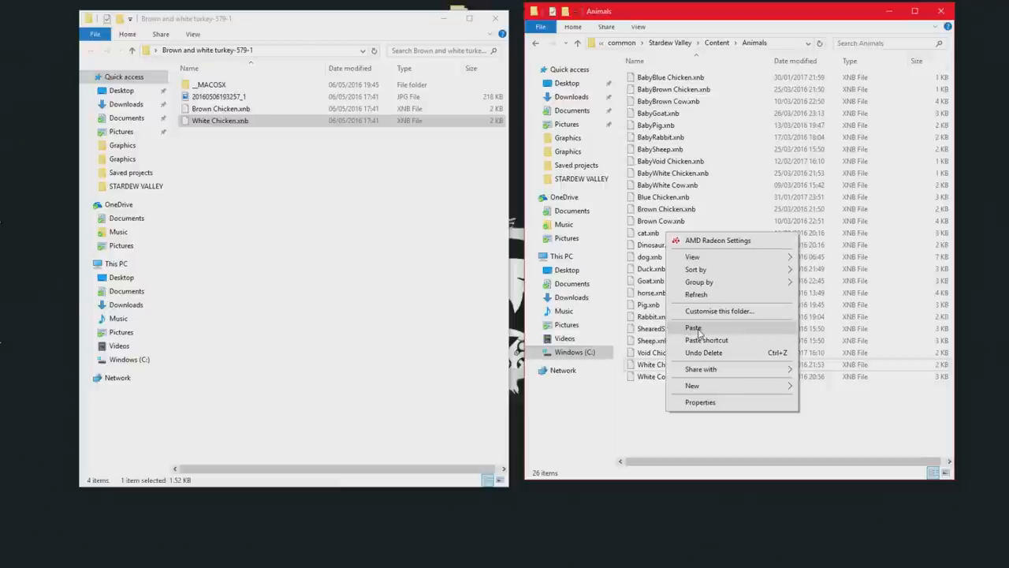
pyautogui.click(693, 326)
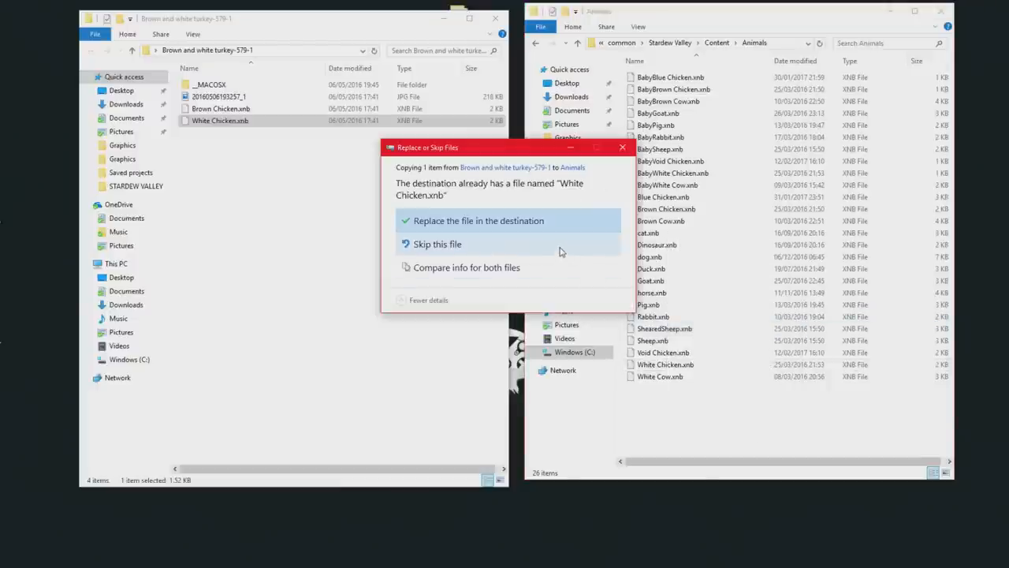
pyautogui.click(479, 221)
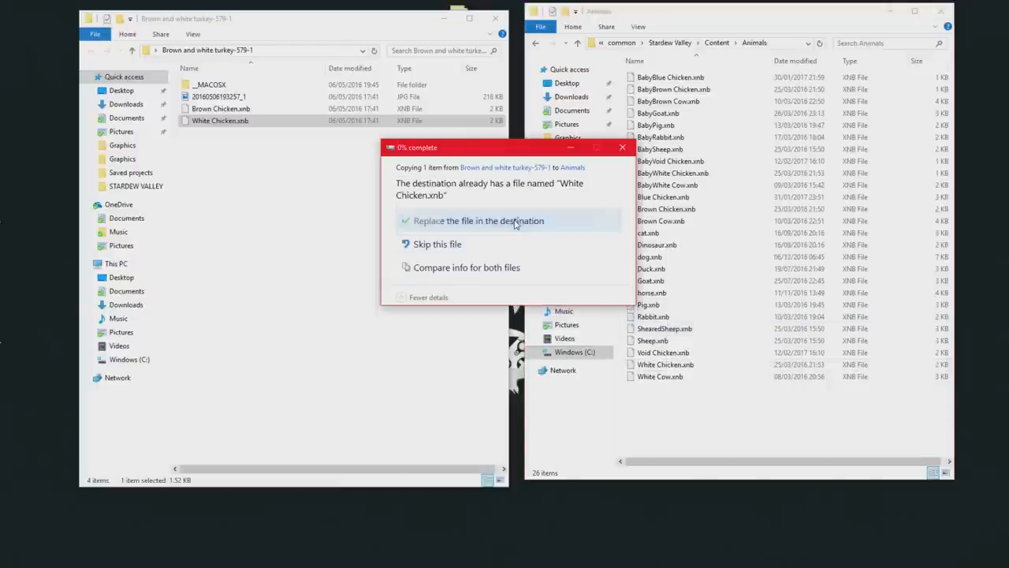
pyautogui.click(478, 220)
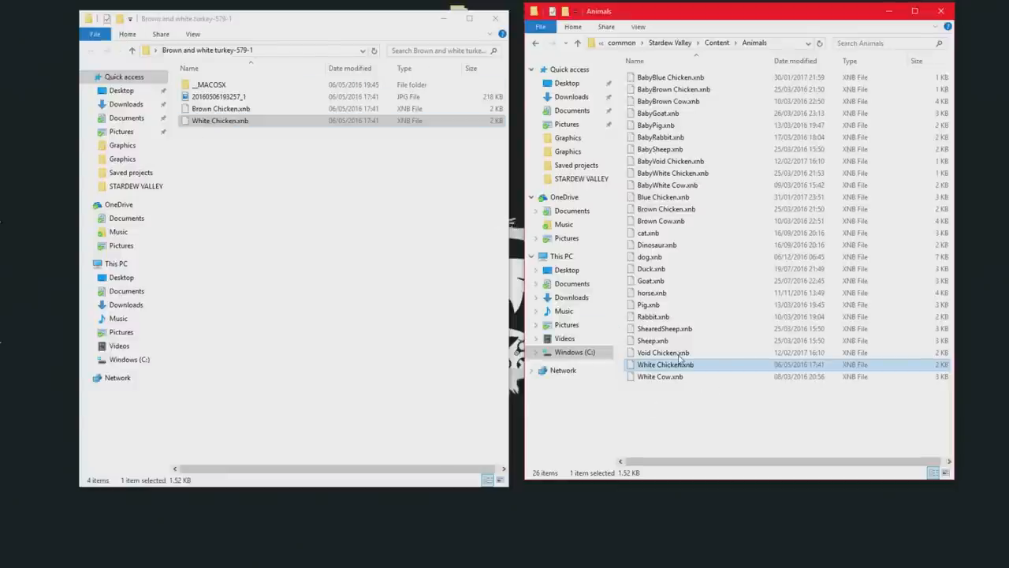
pyautogui.moveTo(495, 19)
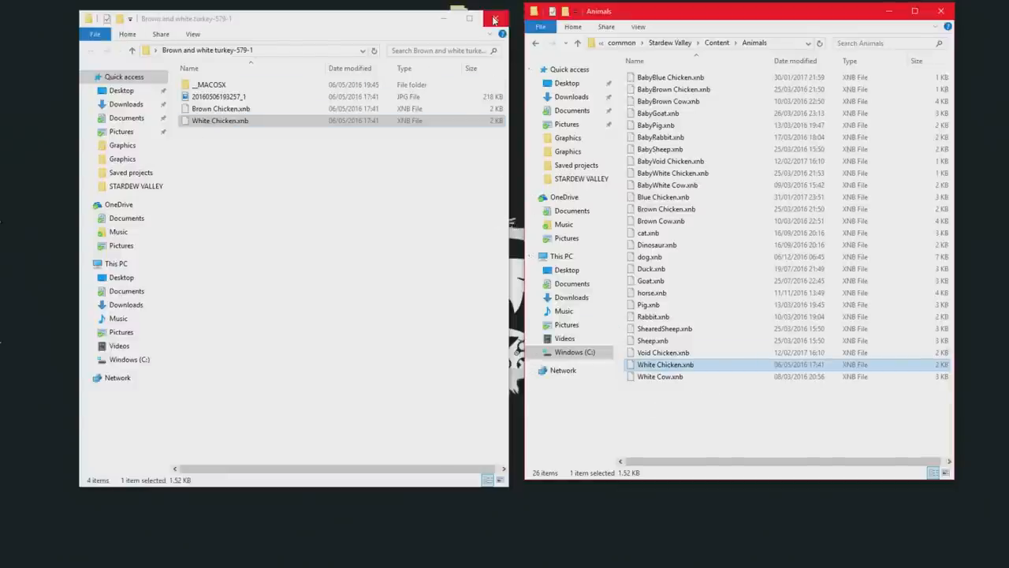
pyautogui.moveTo(495, 19)
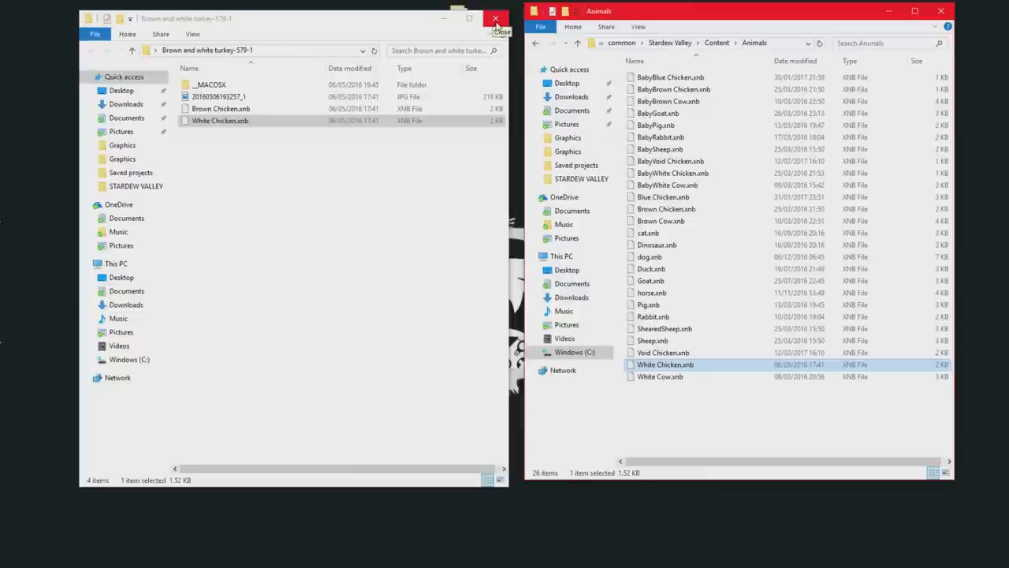
pyautogui.click(495, 19)
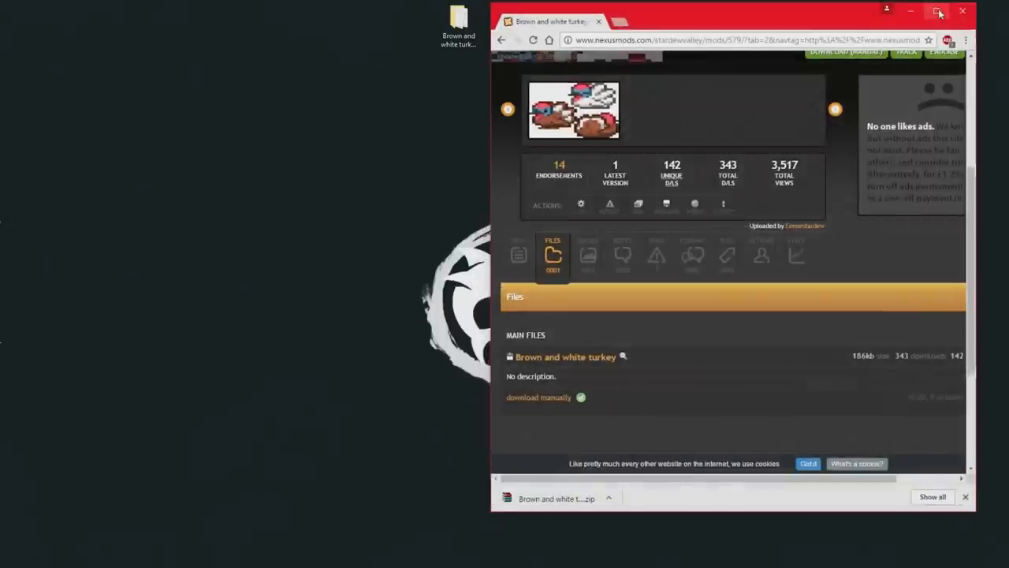
# Browse the Better Pigs and Recolours mod page and its recolour preview images
pyautogui.click(938, 11)
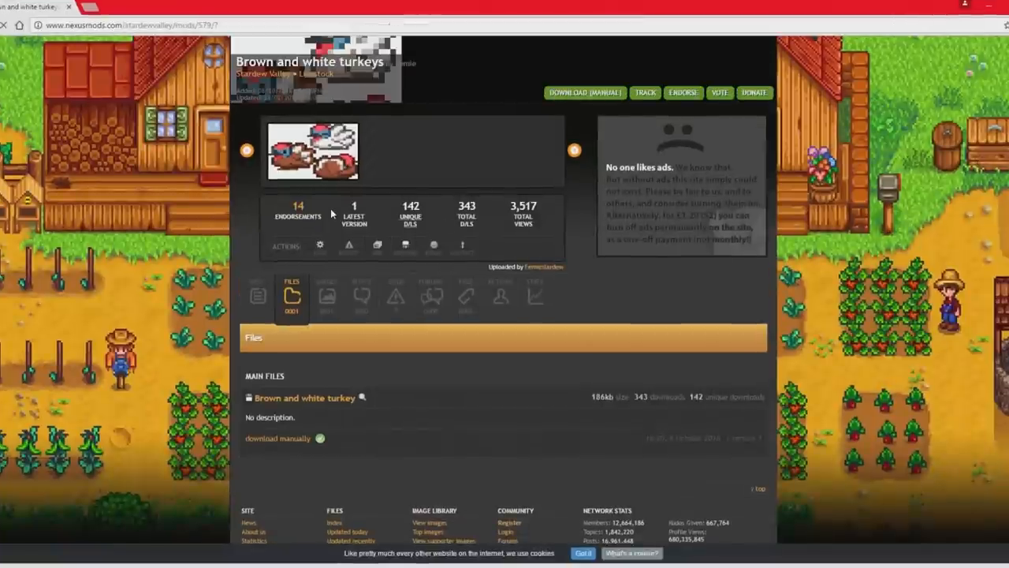
pyautogui.scroll(3)
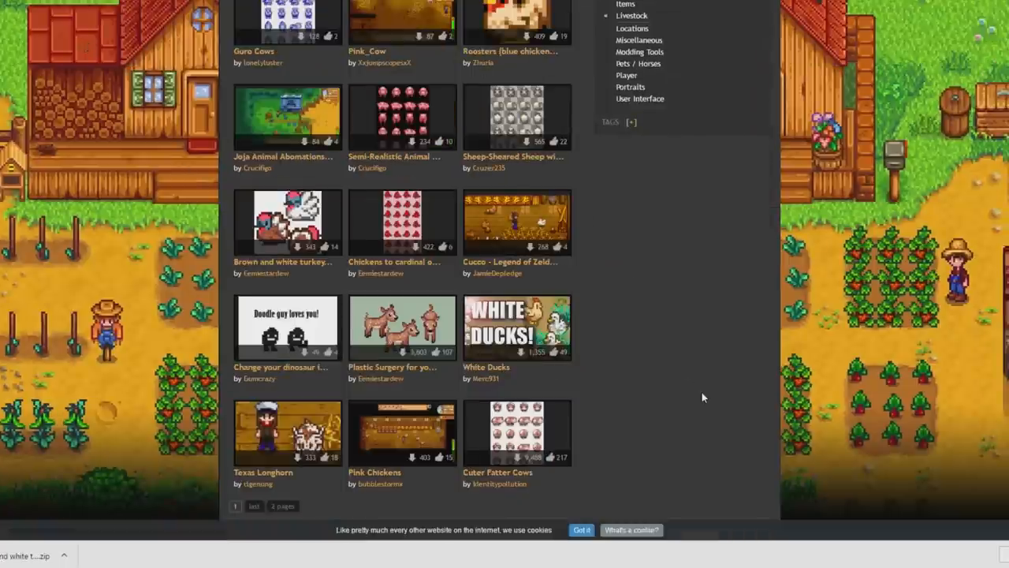
pyautogui.scroll(-3)
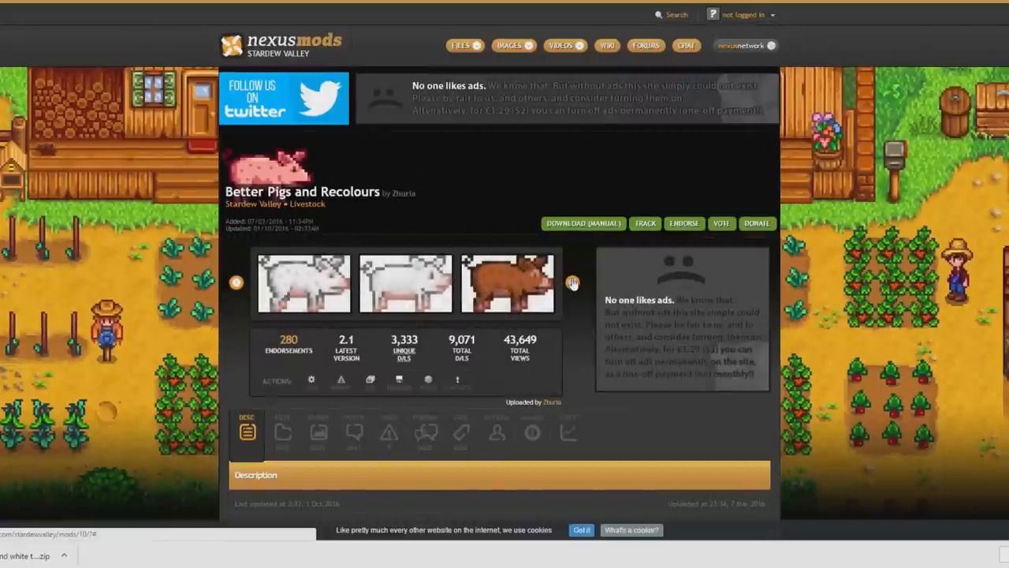
pyautogui.click(574, 282)
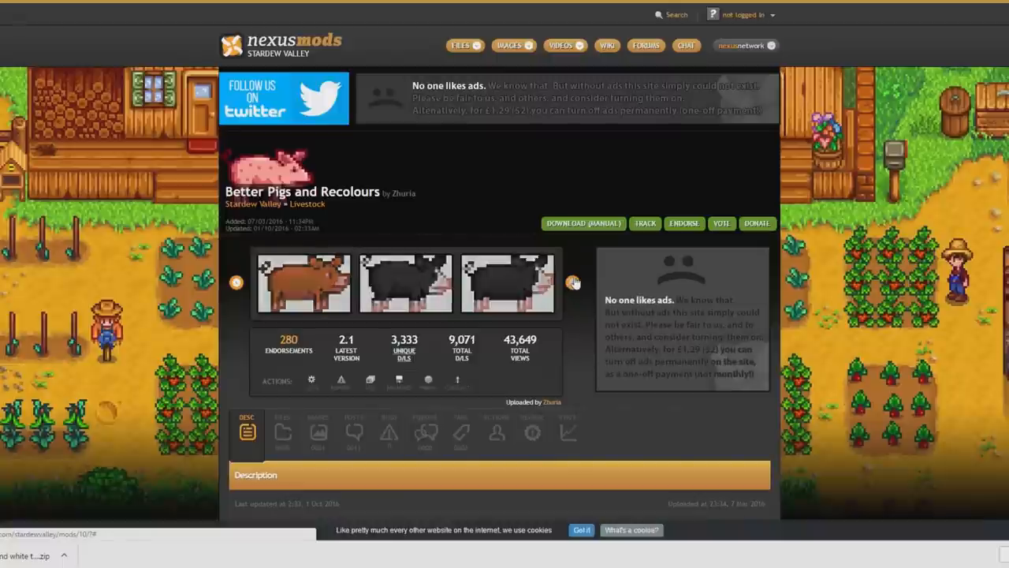
pyautogui.scroll(-3)
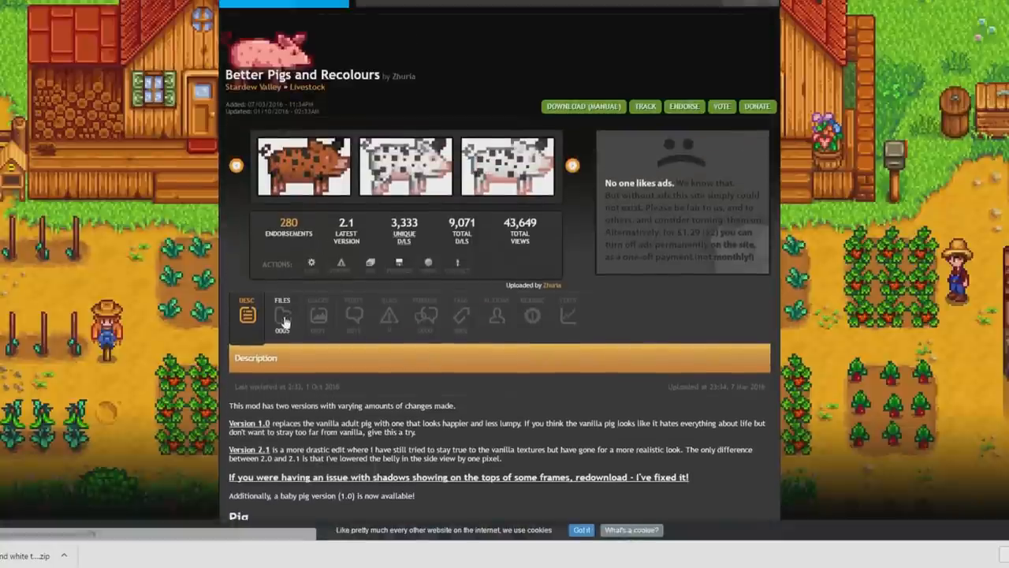
pyautogui.scroll(3)
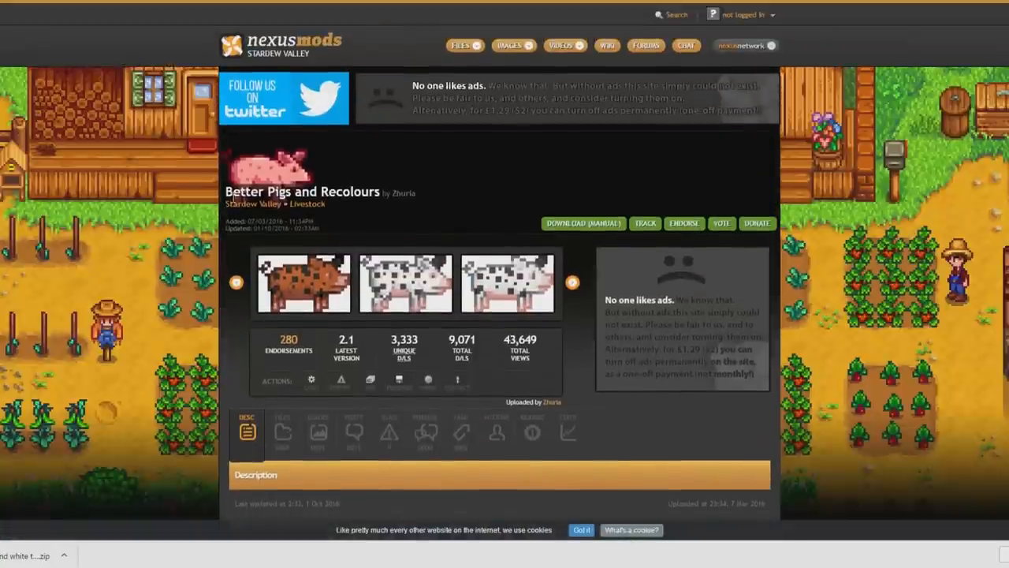
pyautogui.scroll(-3)
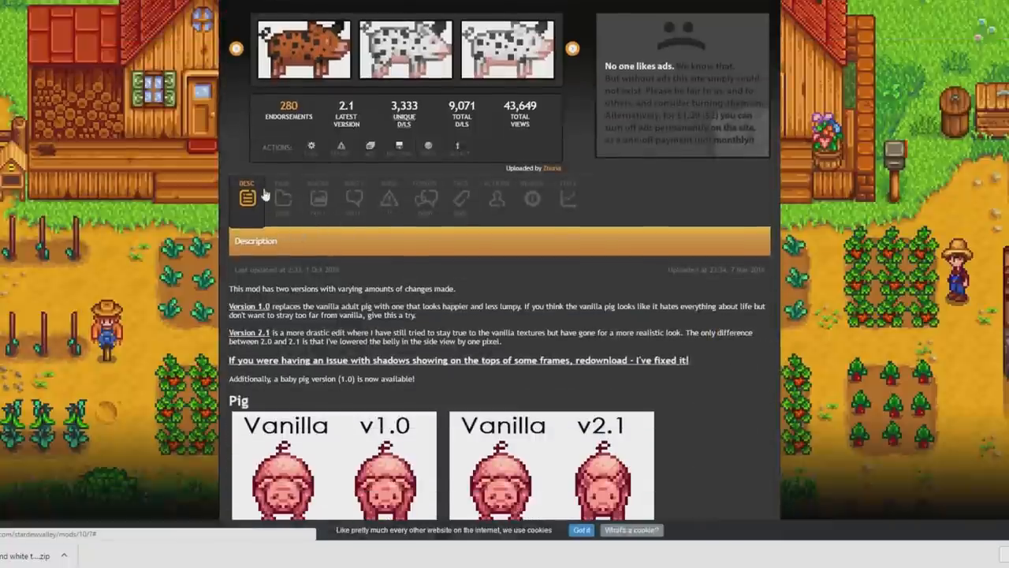
# Show the mod's list of downloadable pig texture files
pyautogui.click(282, 198)
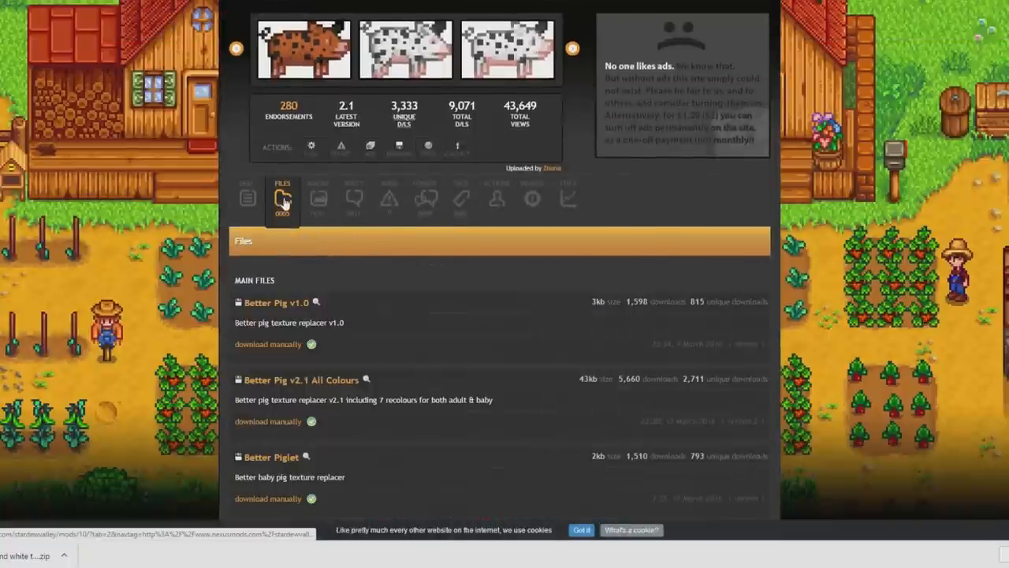
pyautogui.scroll(-3)
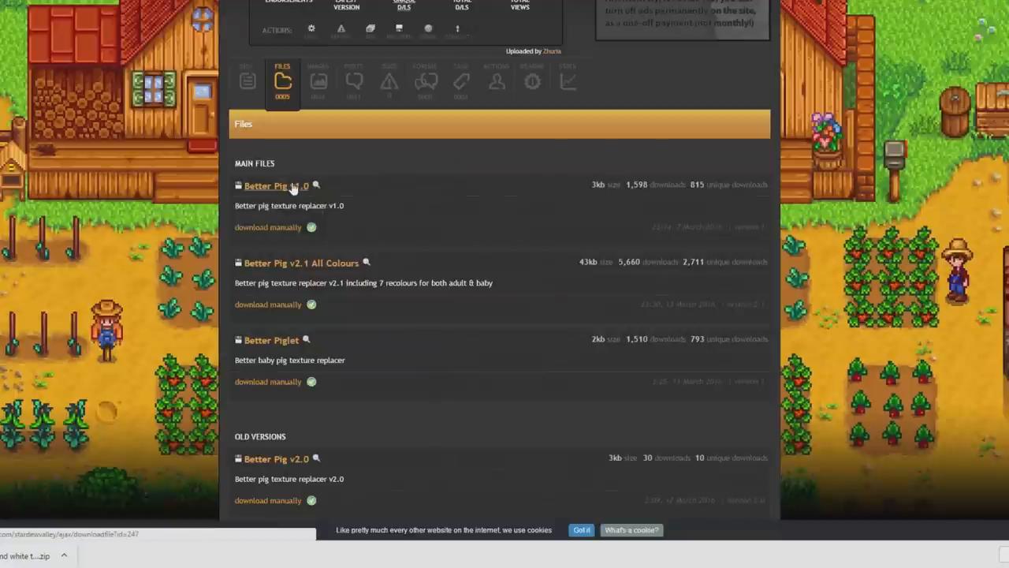
pyautogui.scroll(-3)
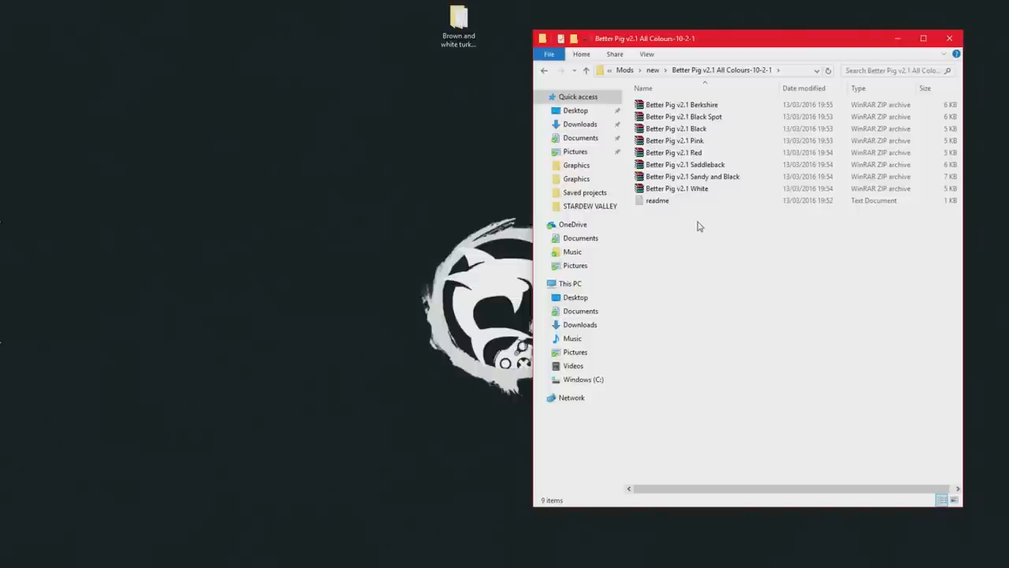
# Extract the Black Spot pig zip onto the desktop and view its BabyPig.xnb and Pig.xnb
pyautogui.click(675, 129)
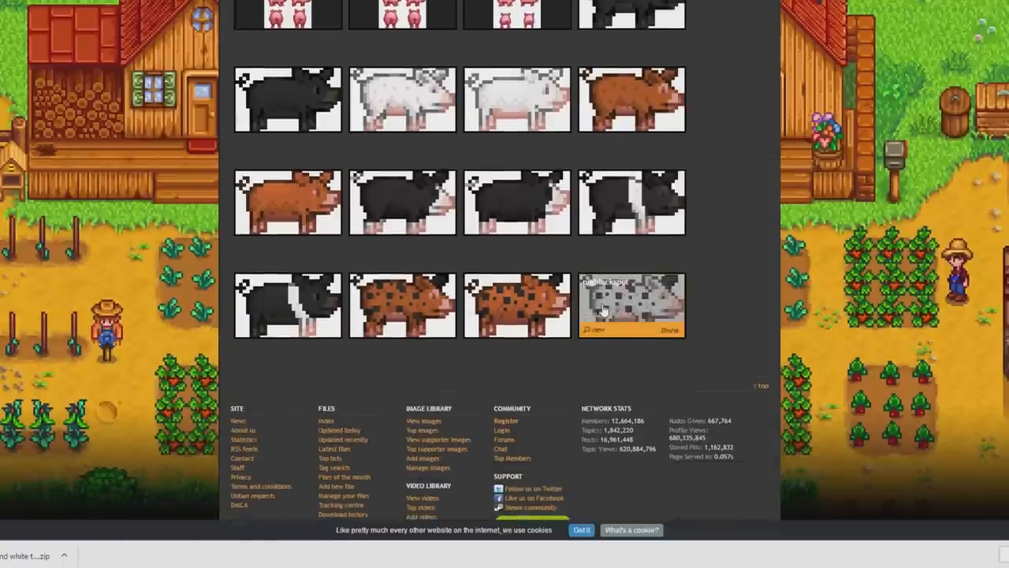
pyautogui.moveTo(566, 350)
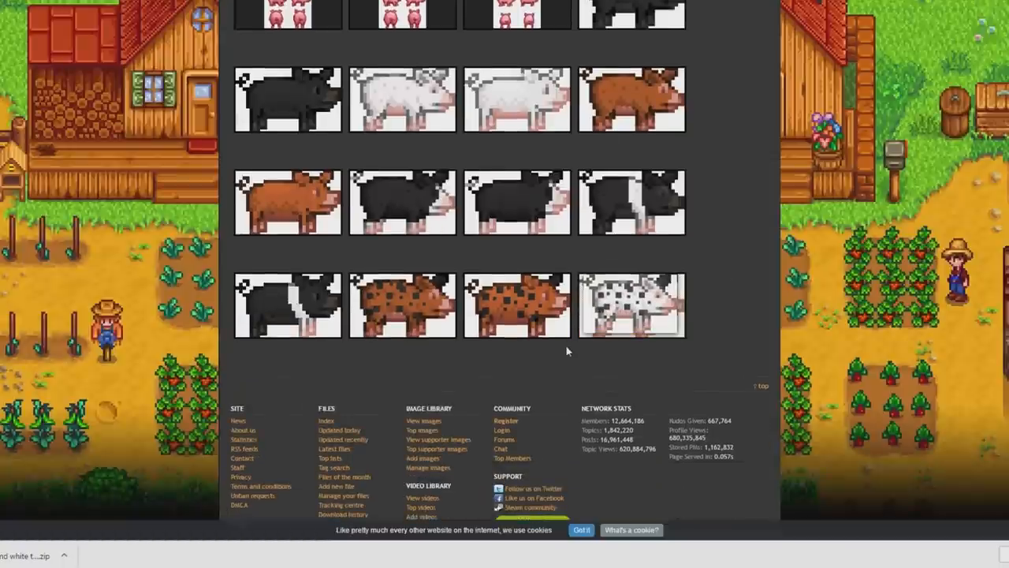
pyautogui.moveTo(631, 306)
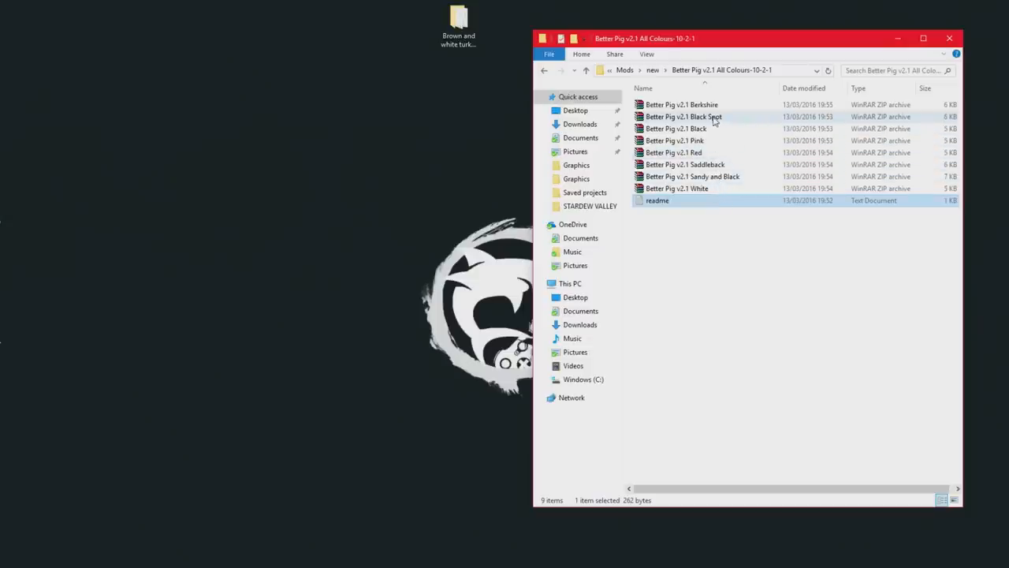
pyautogui.moveTo(682, 117); pyautogui.dragTo(339, 78)
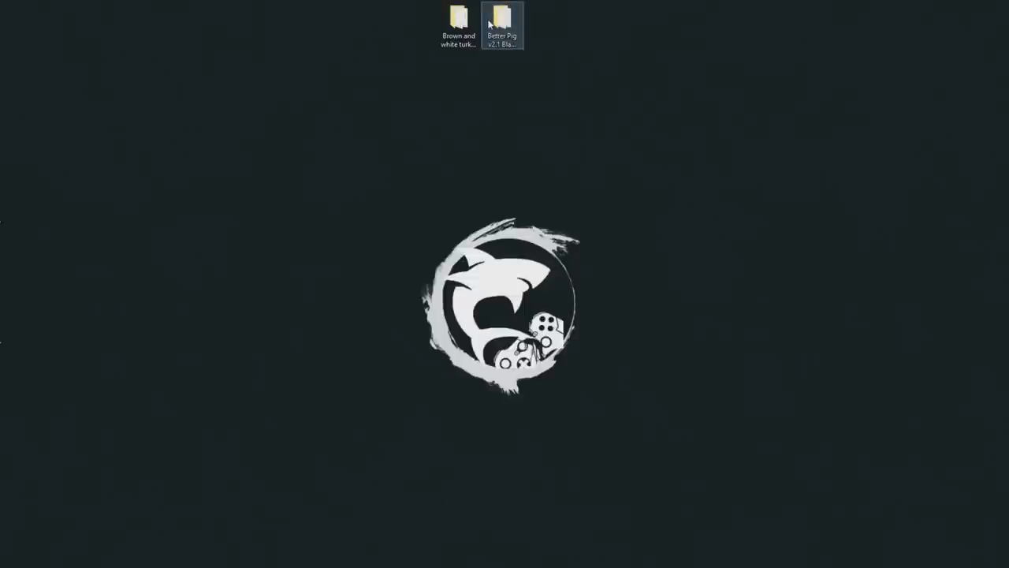
pyautogui.doubleClick(501, 23)
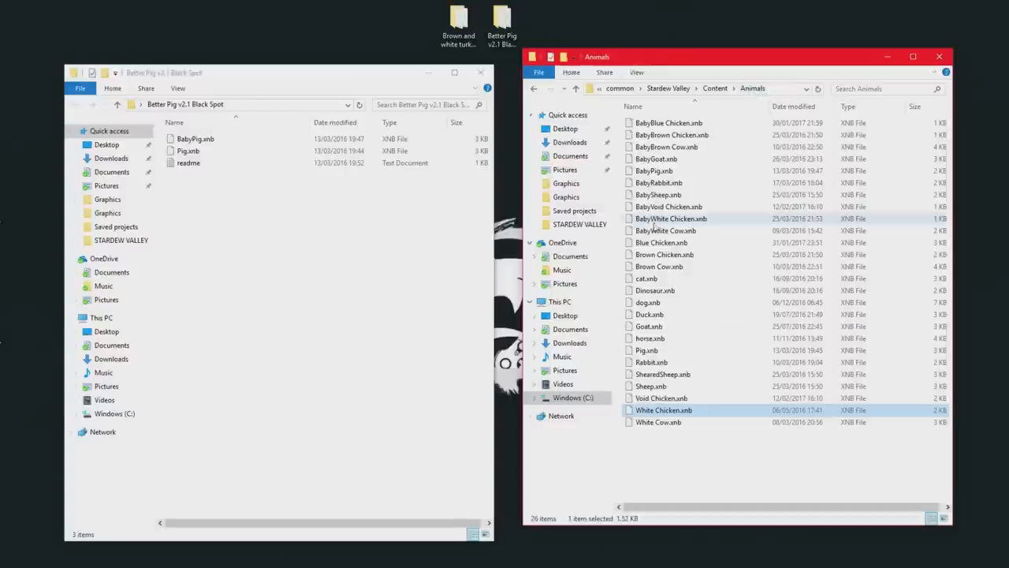
pyautogui.moveTo(707, 104)
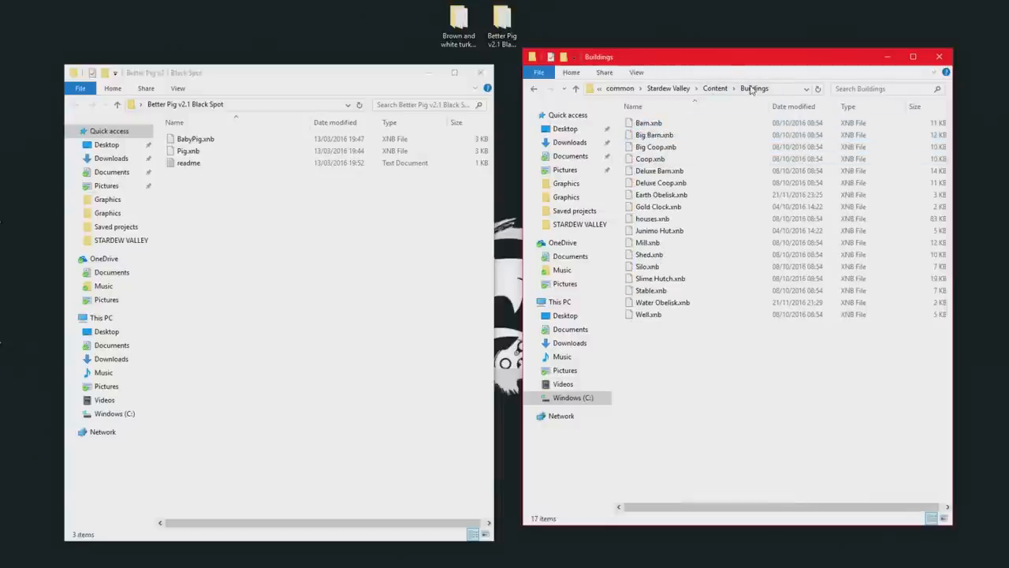
# Replace Animals\BabyPig.xnb with the Black Spot version
pyautogui.click(715, 88)
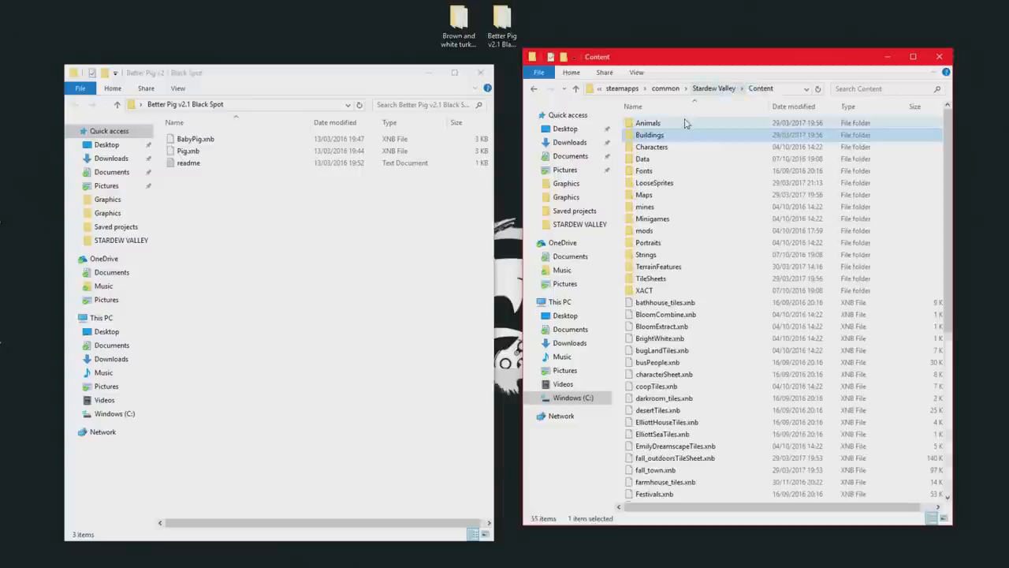
pyautogui.doubleClick(647, 123)
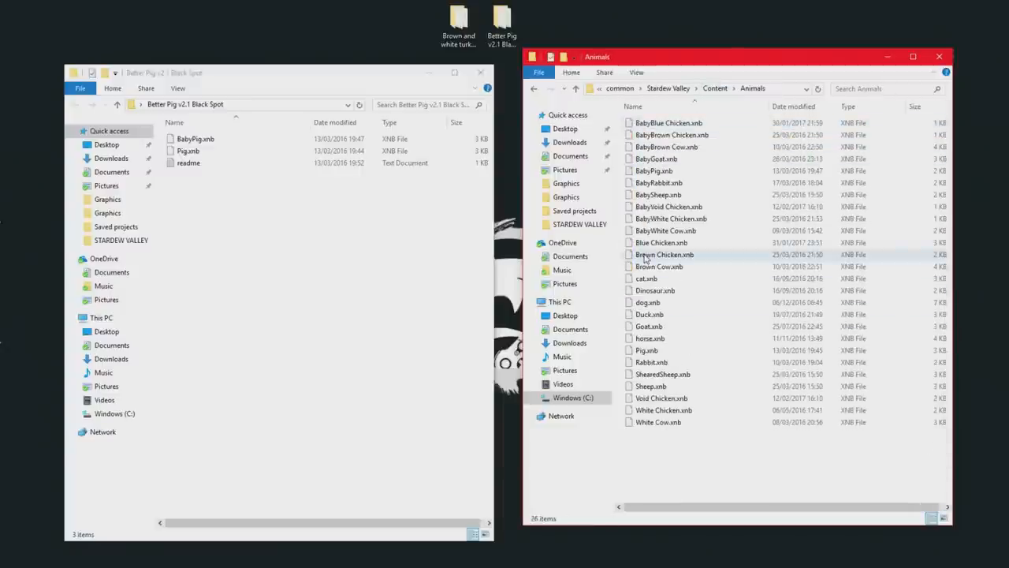
pyautogui.click(195, 139)
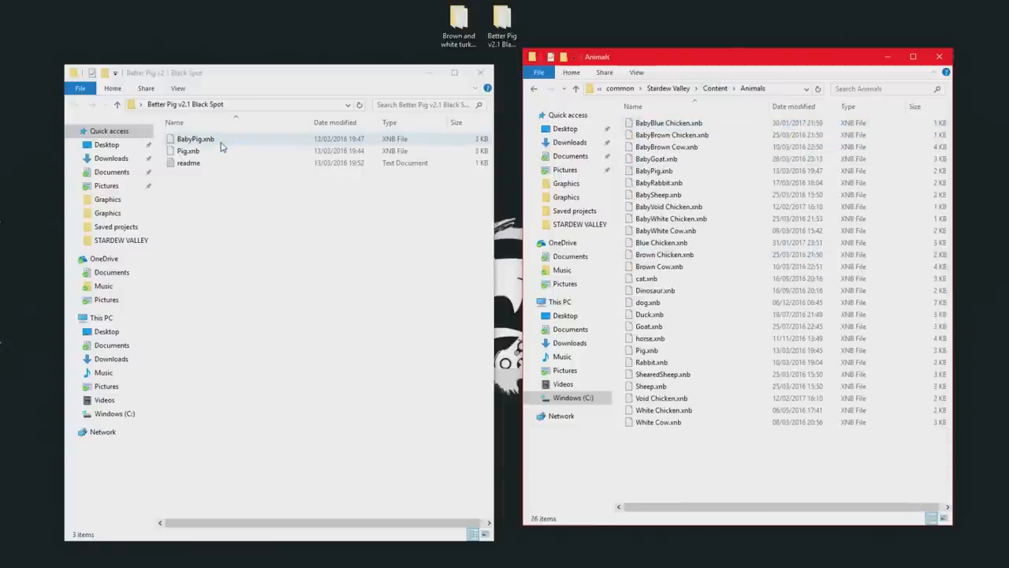
pyautogui.moveTo(208, 145)
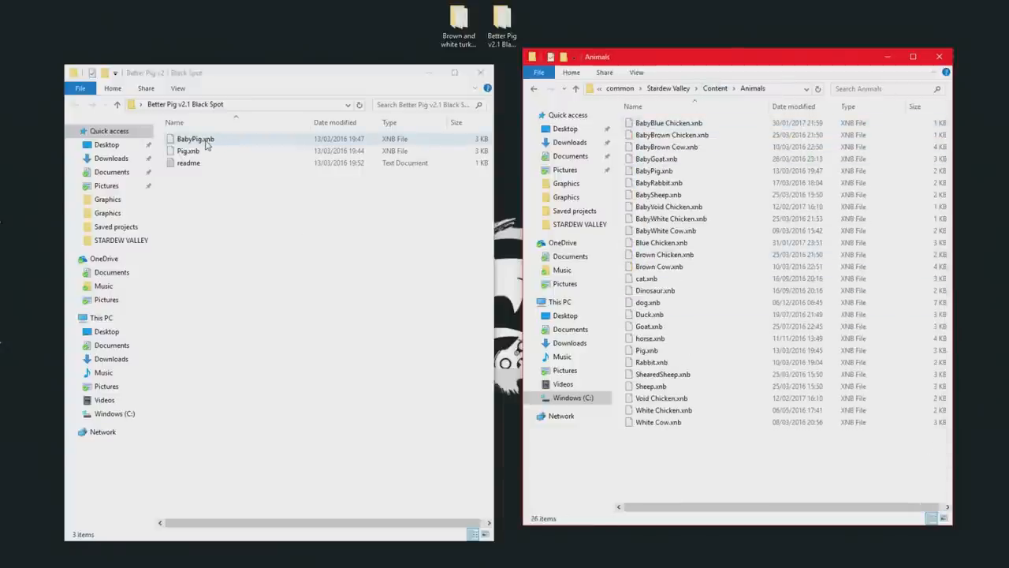
pyautogui.click(196, 139)
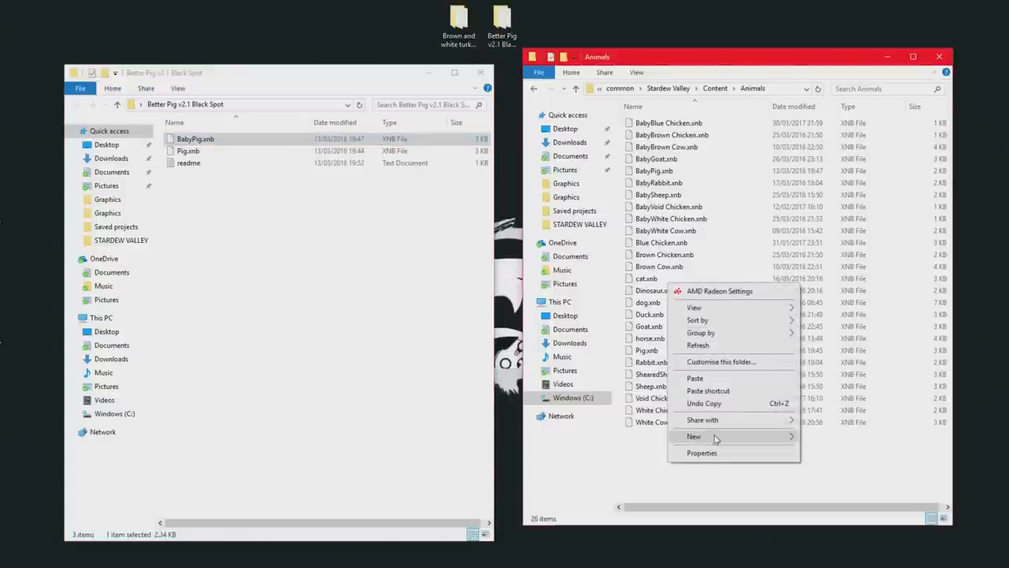
pyautogui.click(694, 378)
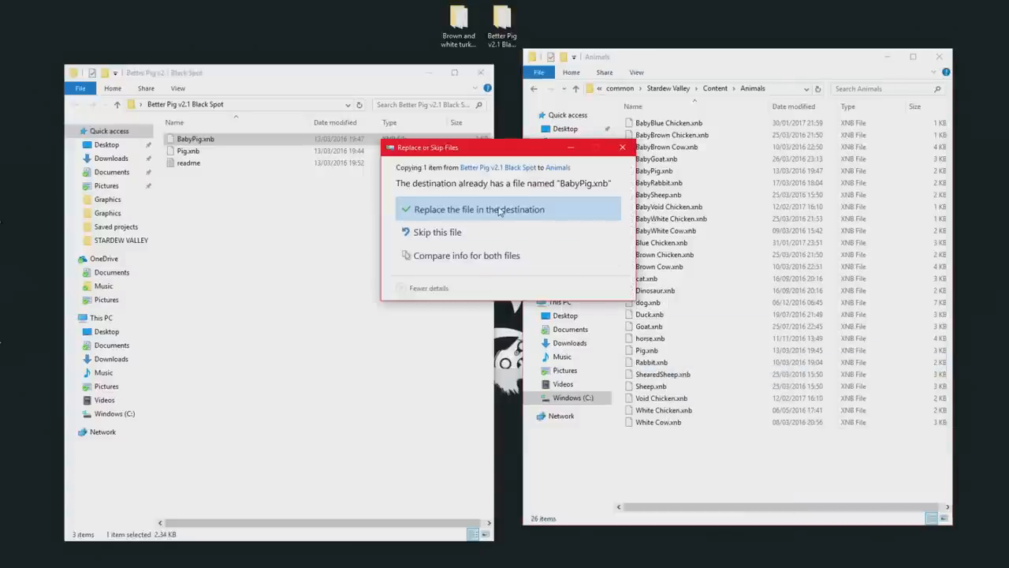
pyautogui.click(479, 208)
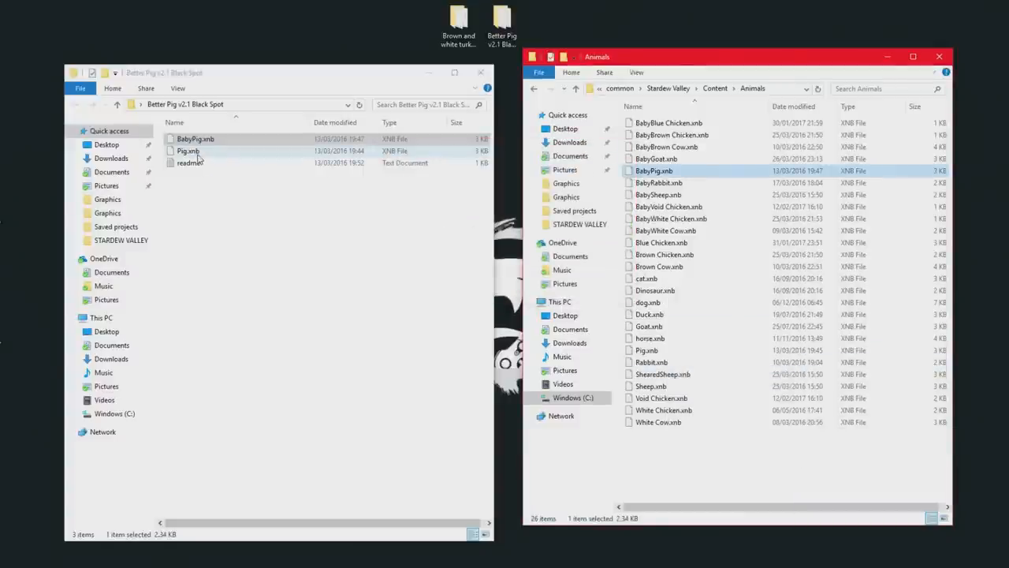
# Paste the Black Spot Pig.xnb over the original adult pig texture
pyautogui.click(188, 151)
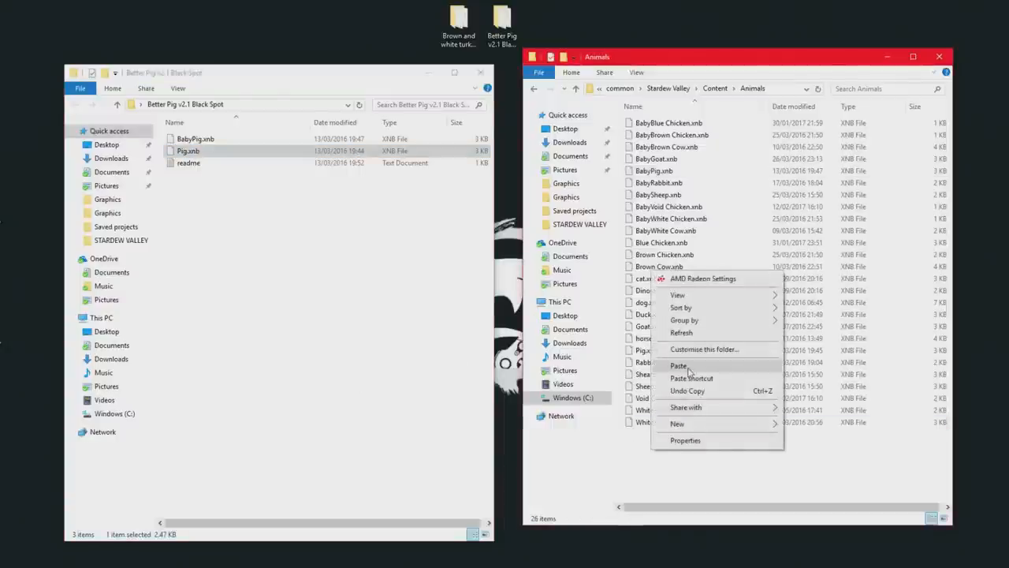
pyautogui.click(678, 366)
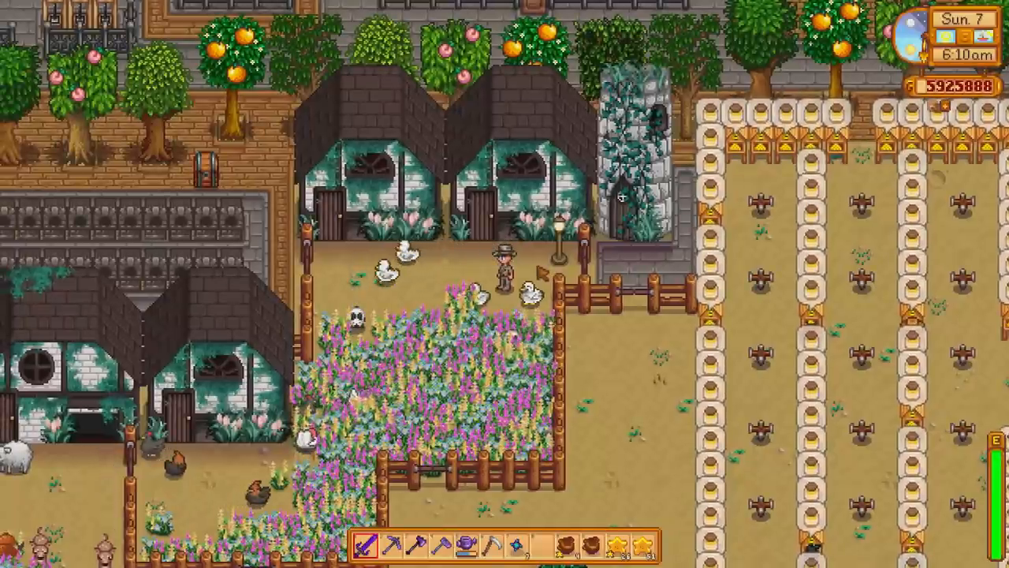
# Roam the farm among the recoloured turkeys and black-spotted pigs, inspect chicken Peckie and dismiss its info panel
pyautogui.scroll(-3)
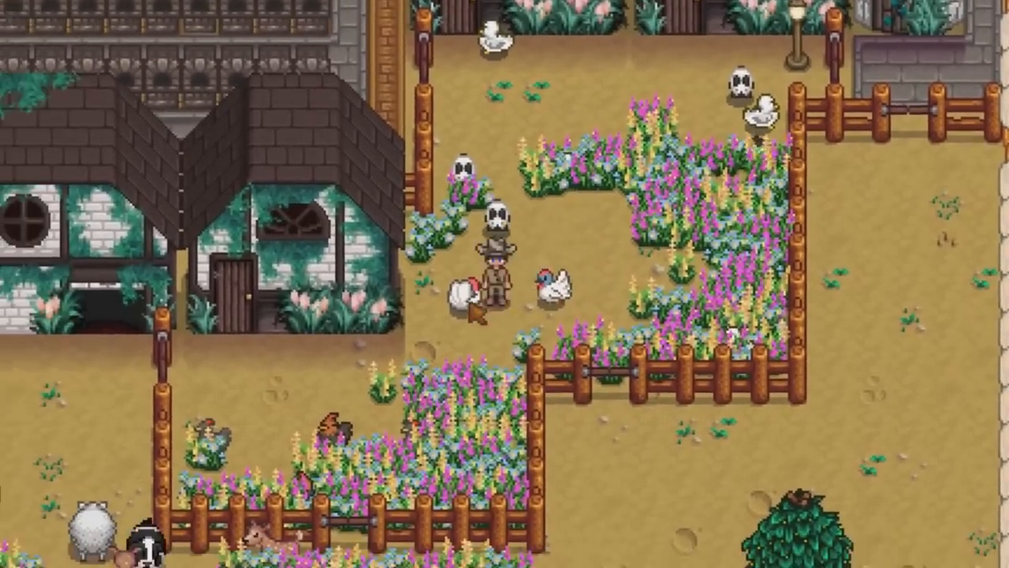
pyautogui.scroll(-3)
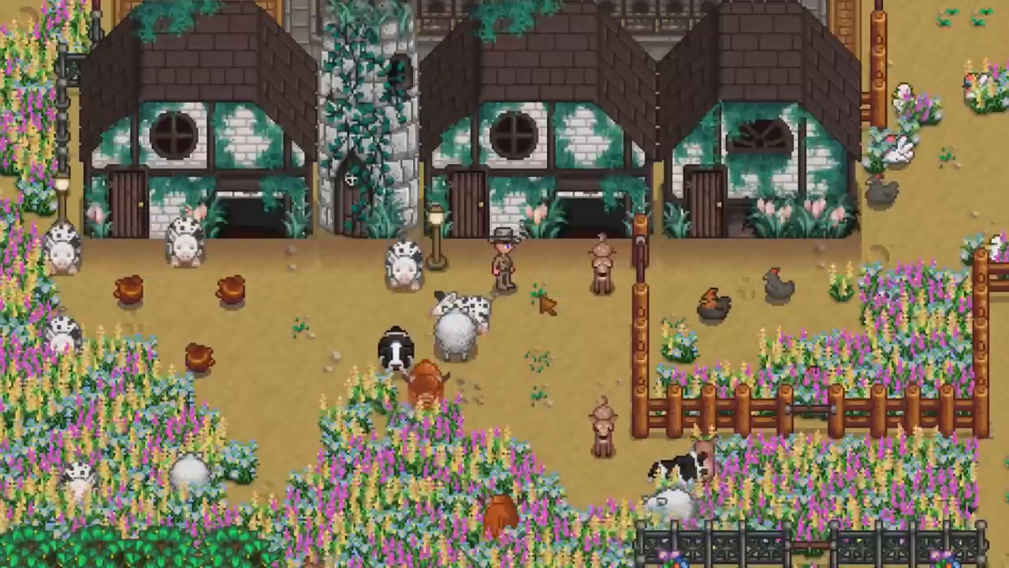
pyautogui.scroll(-3)
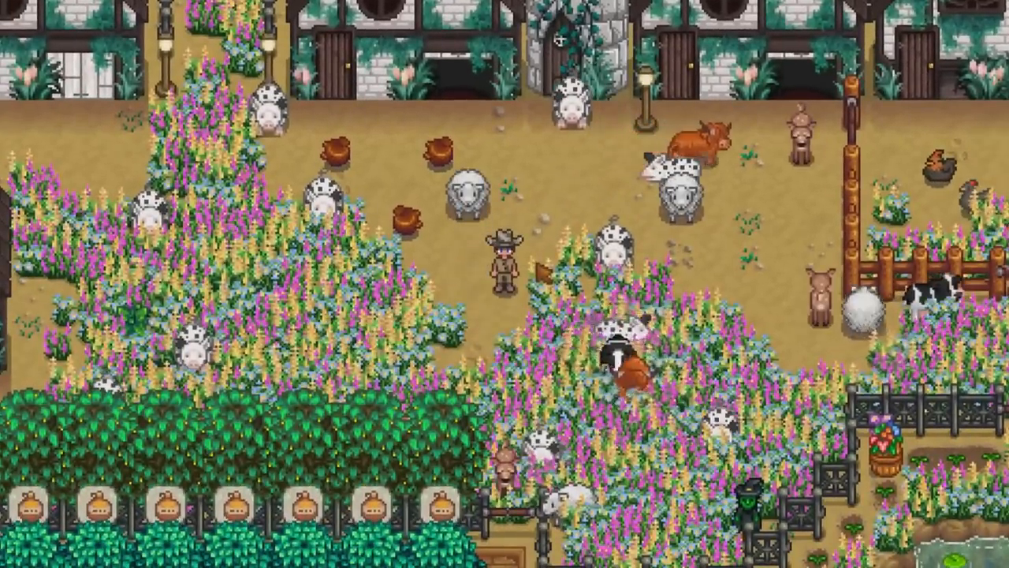
pyautogui.scroll(3)
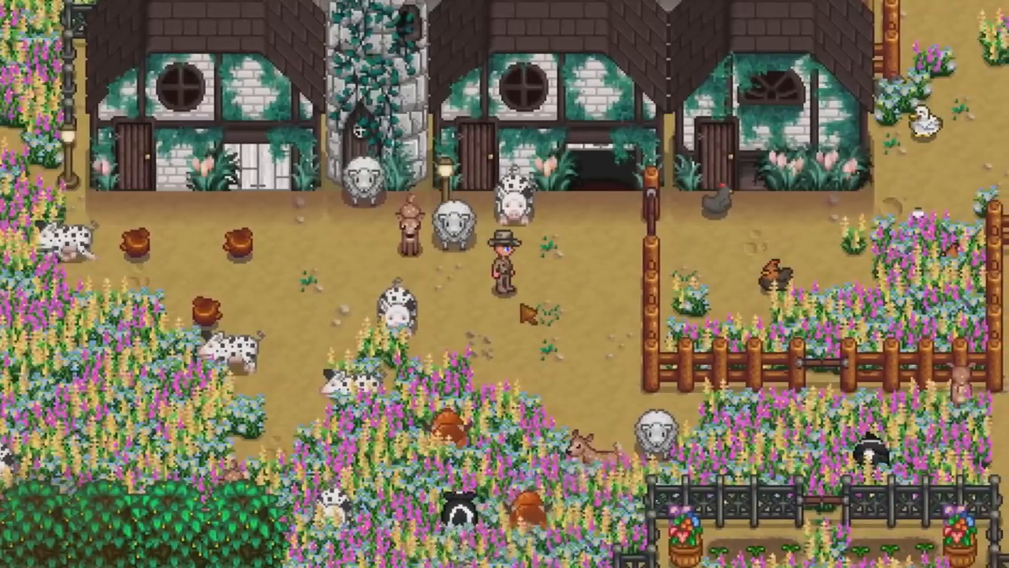
pyautogui.scroll(-3)
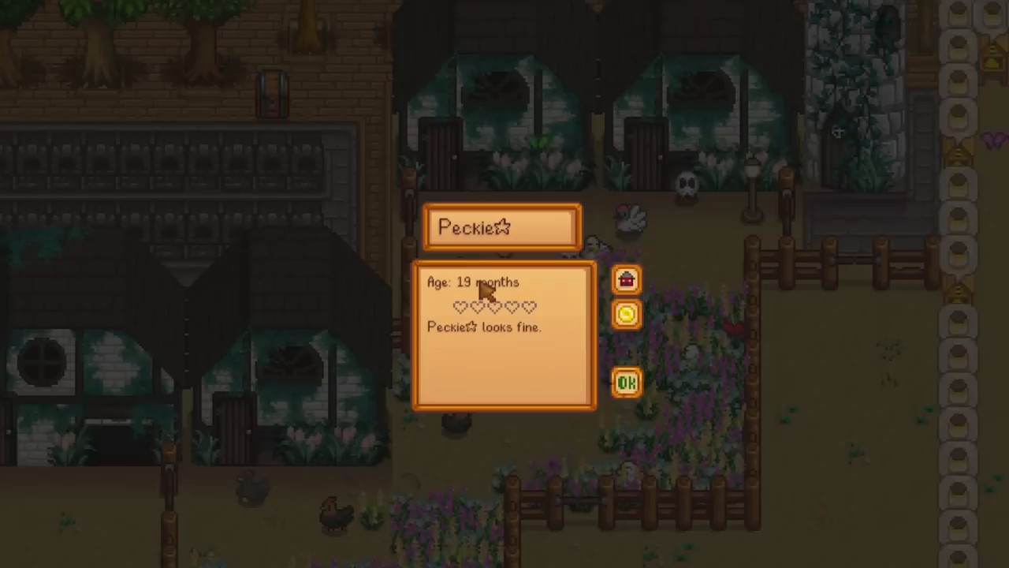
pyautogui.click(627, 383)
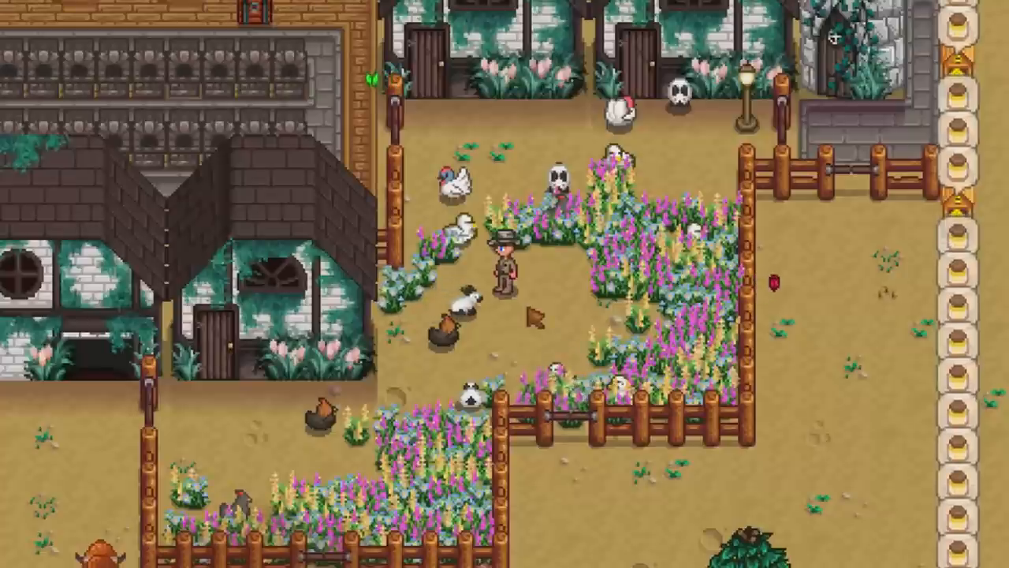